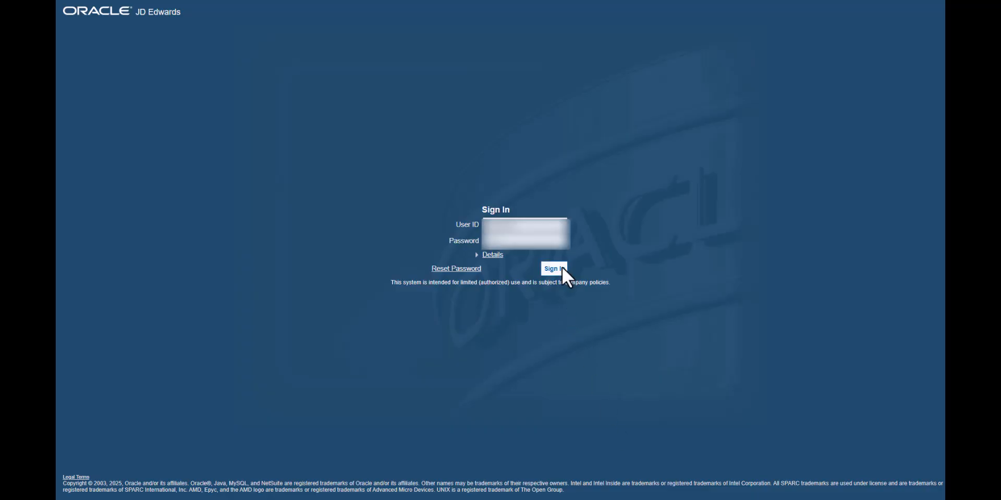
Sign in, open Composed Pages, and start new Widget content named Past Due Orders
left_click(552, 268)
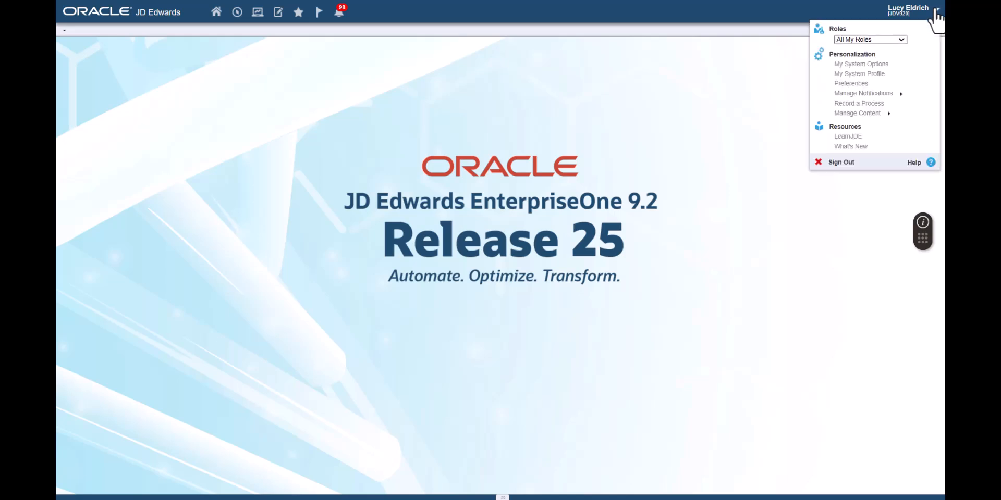
left_click(857, 113)
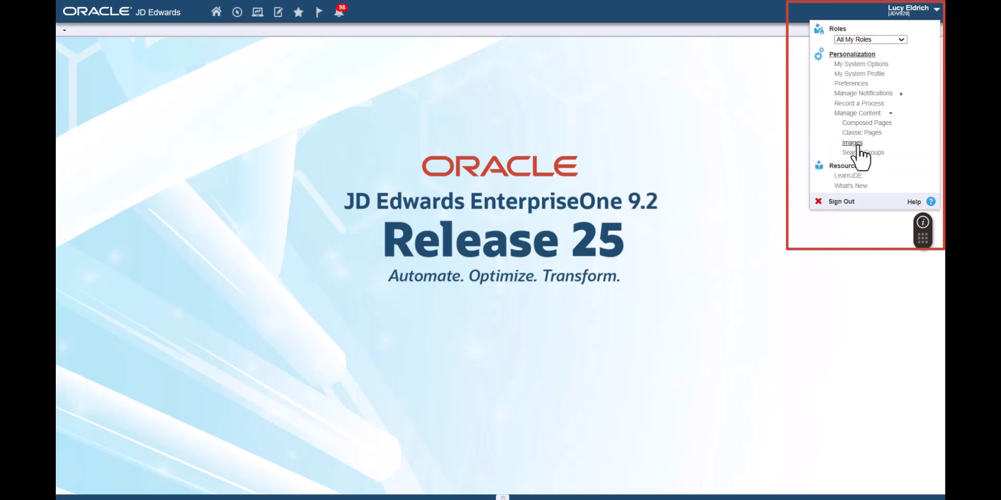
mouse_move(866, 122)
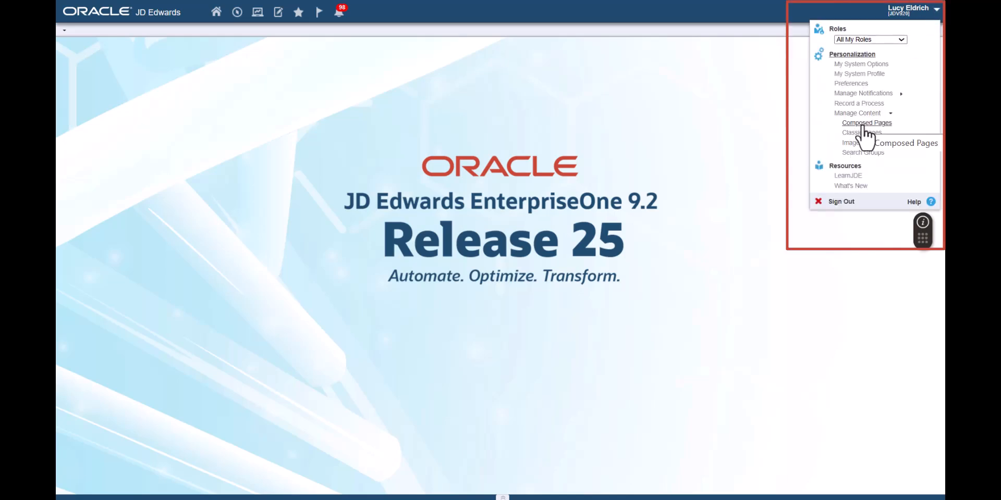
left_click(867, 123)
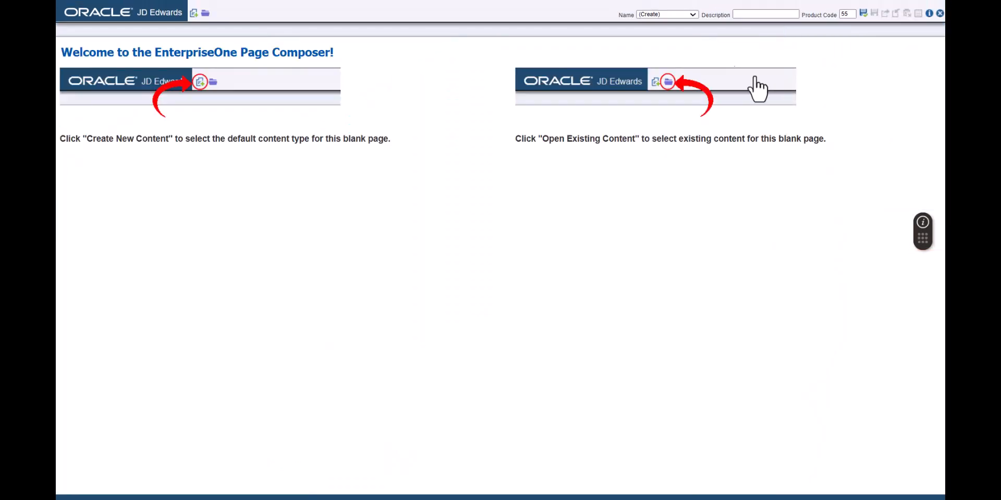
mouse_move(195, 25)
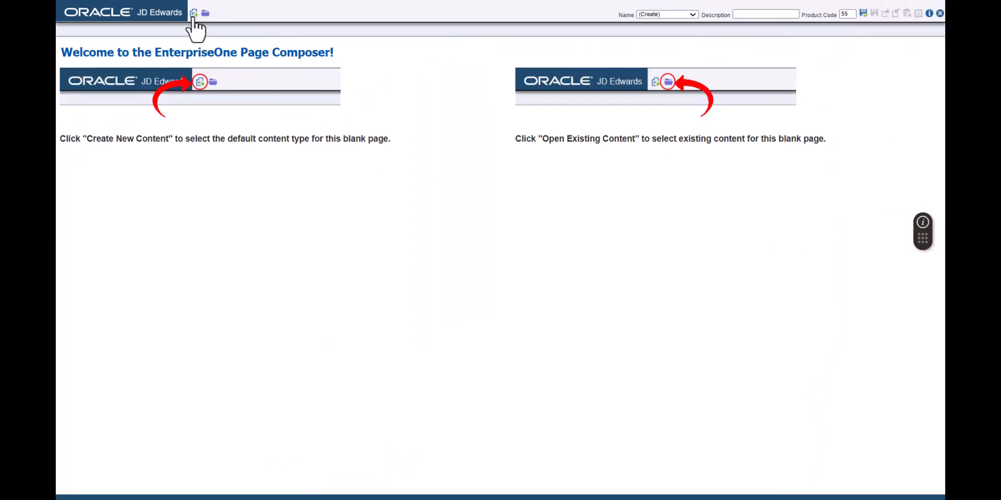
left_click(193, 12)
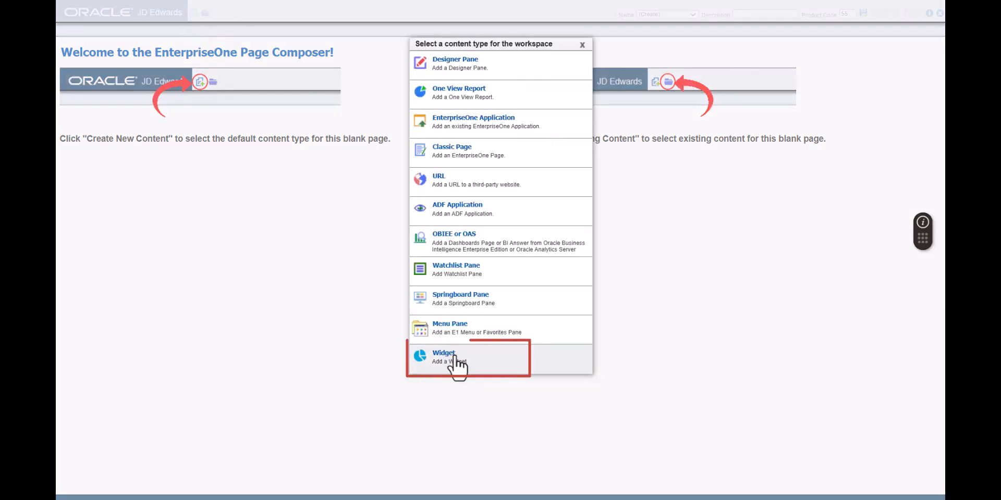
left_click(443, 356)
type("Past Due Orders")
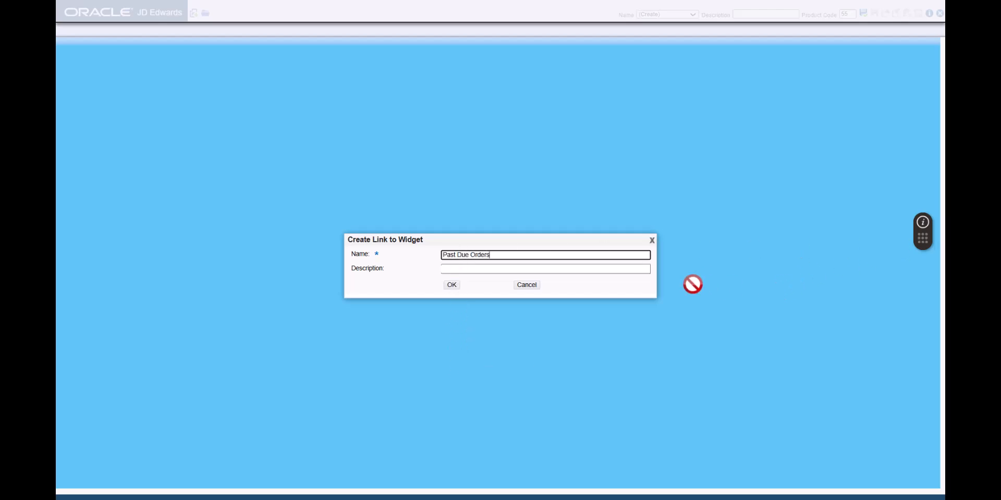
Confirm the pane name and select the Past Due Orders badge widget
left_click(451, 285)
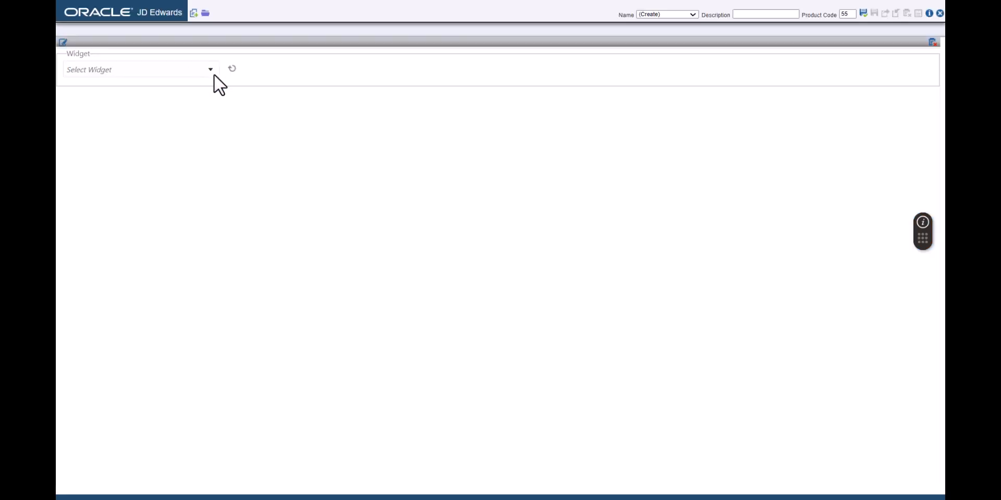
left_click(210, 69)
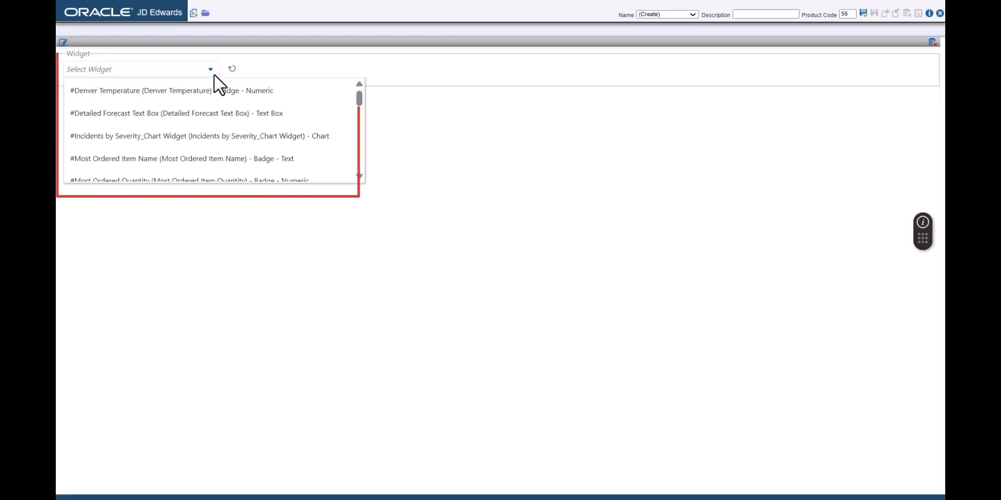
type("pa")
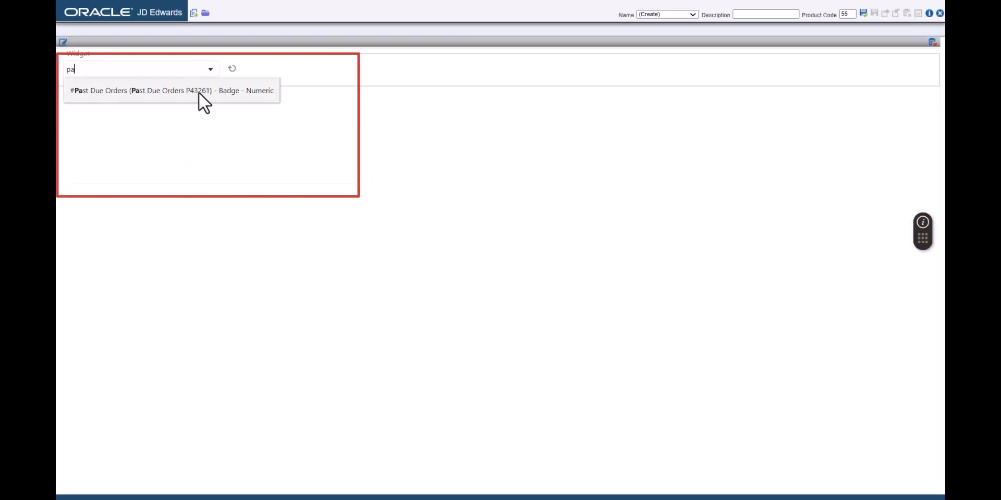
left_click(171, 90)
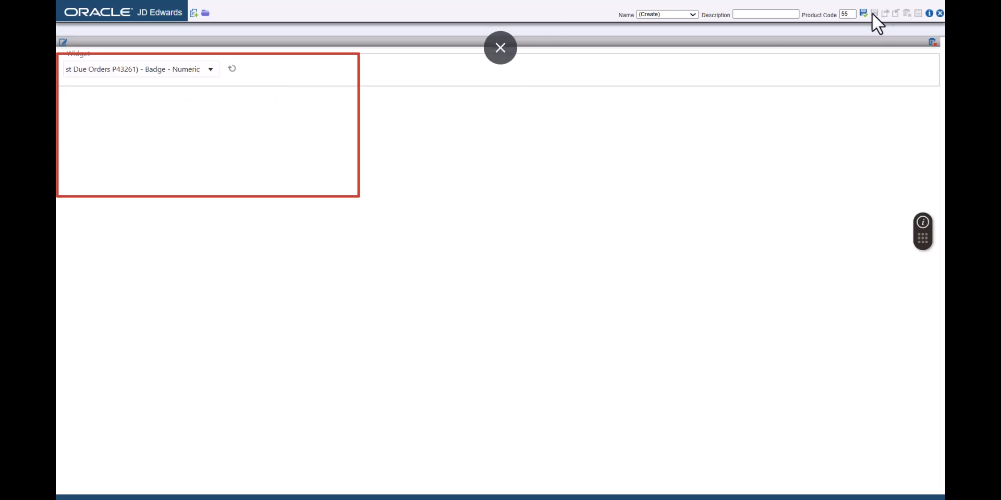
Save the page as 'Widget Panes'
left_click(864, 12)
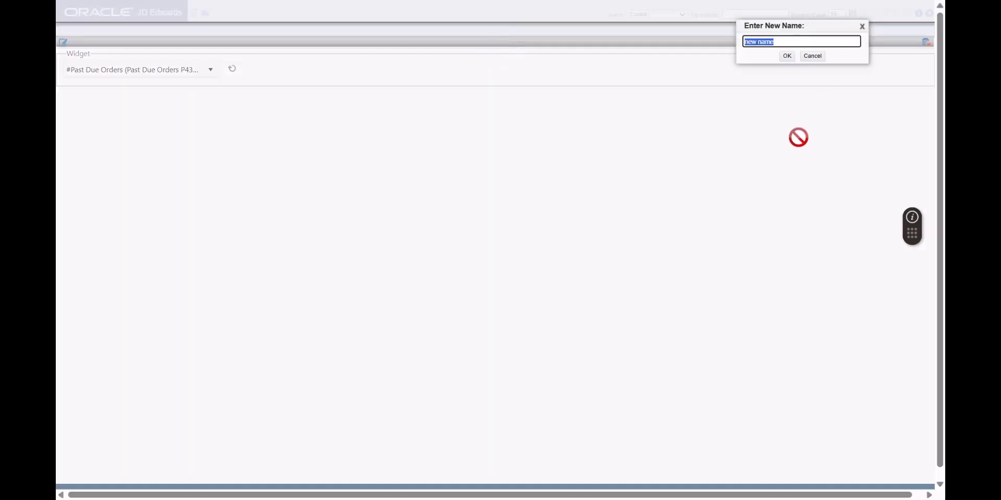
type("Widget Panes")
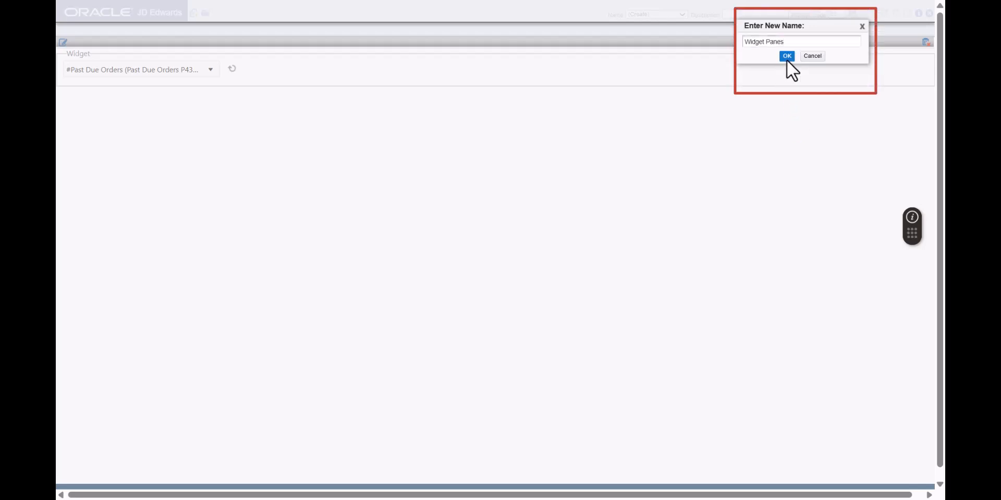
left_click(787, 56)
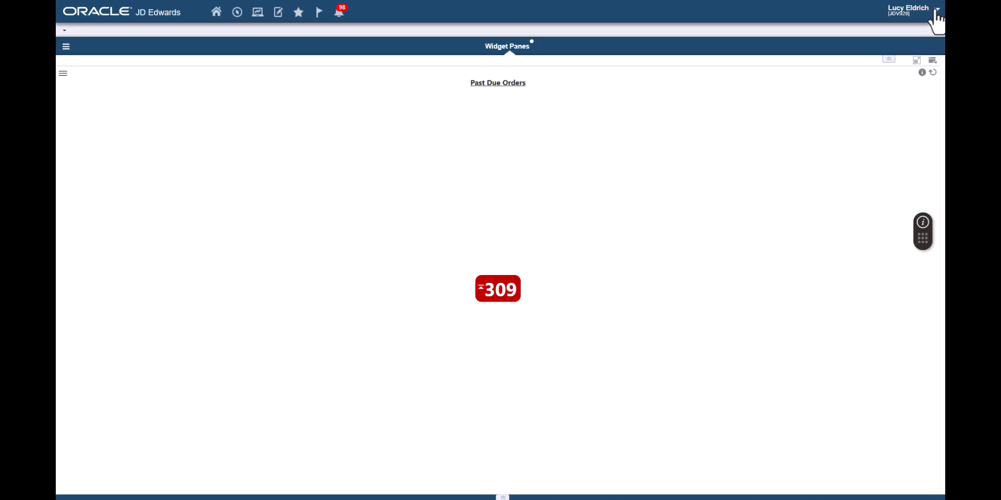
Add a 'Most Ordered Item Quantity' pane showing the Most Ordered Quantity badge
left_click(912, 9)
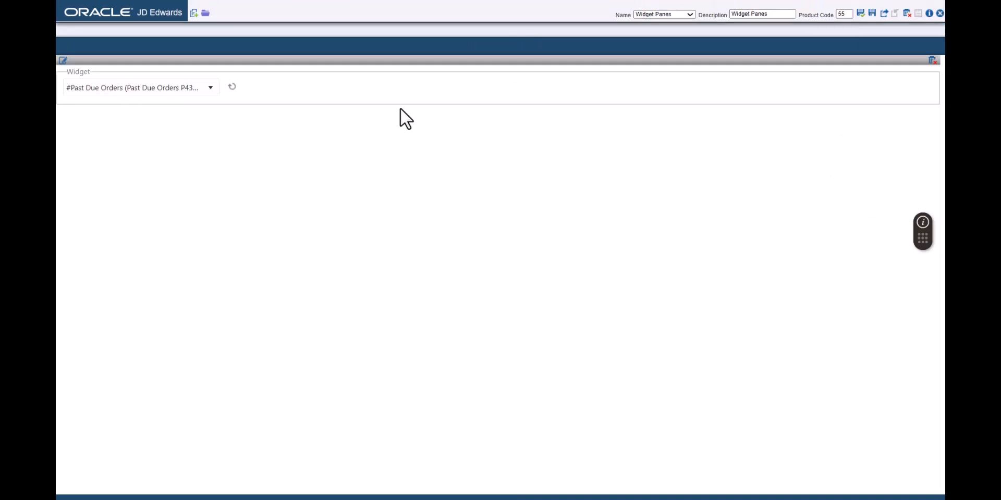
left_click(194, 12)
type("Most Ordered")
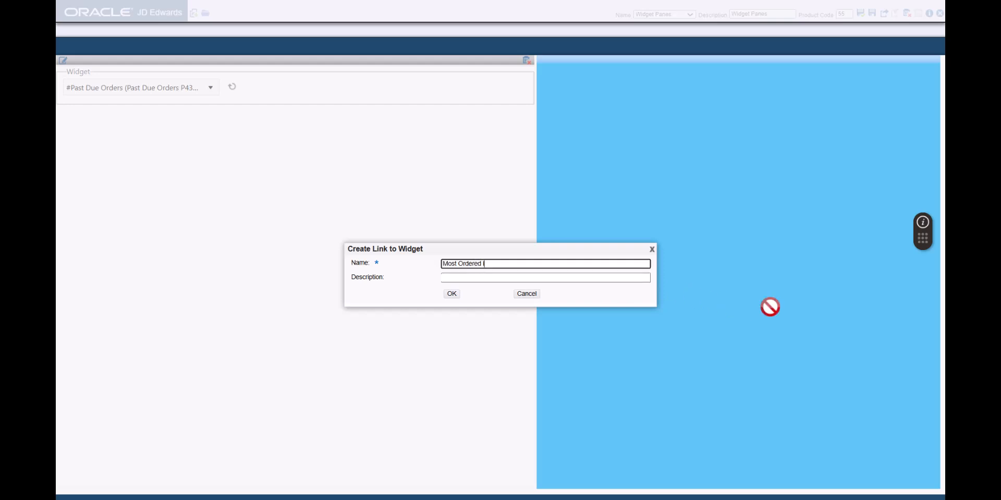
type("Item Quantity")
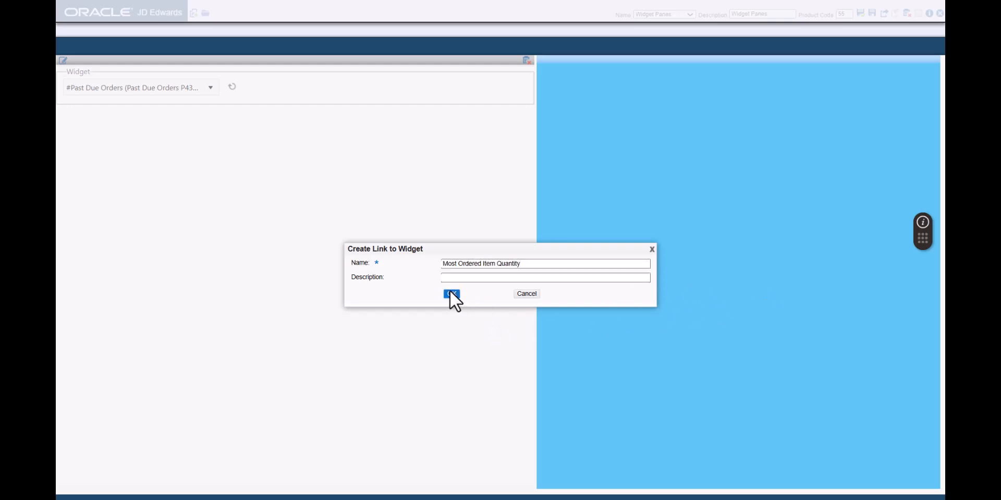
left_click(452, 293)
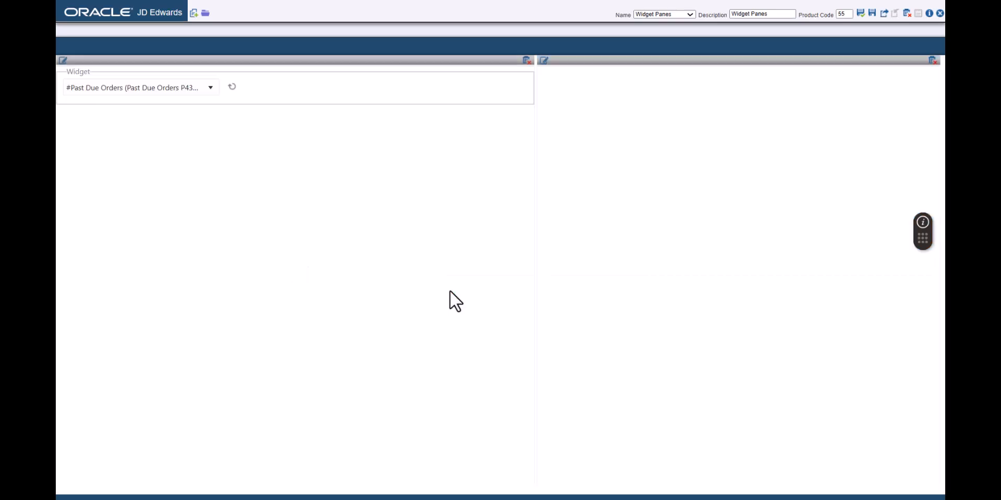
left_click(524, 60)
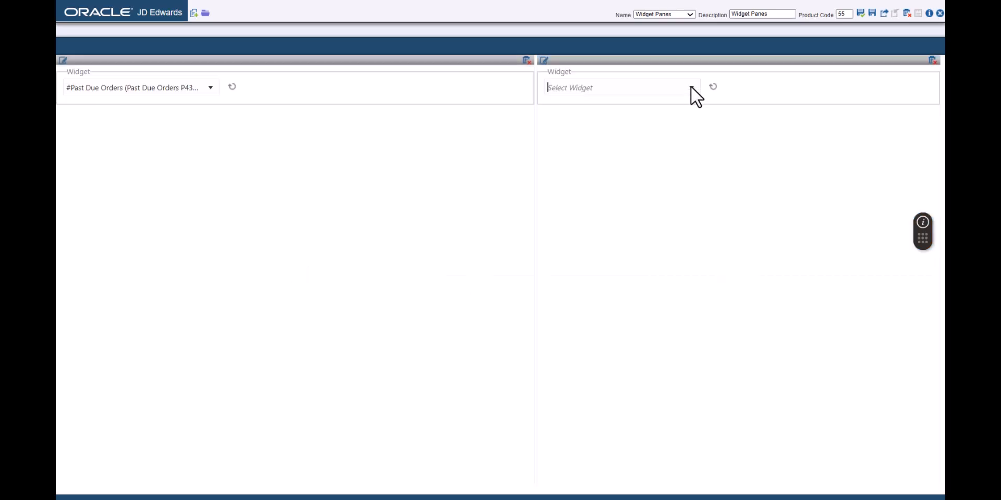
left_click(691, 87)
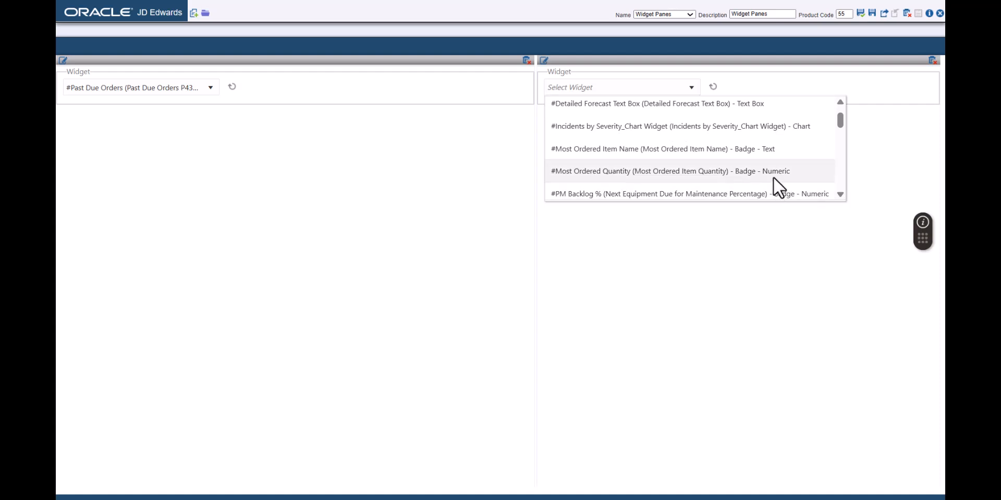
left_click(669, 171)
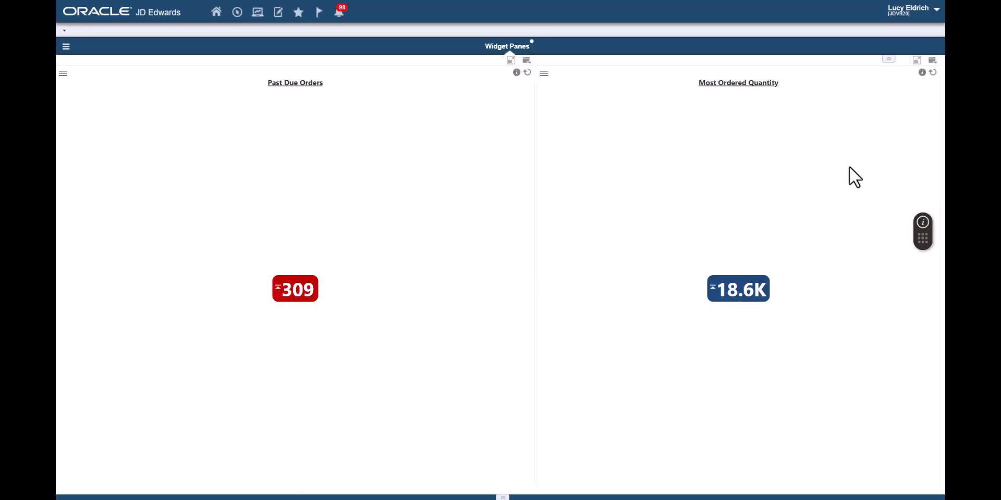
mouse_move(935, 37)
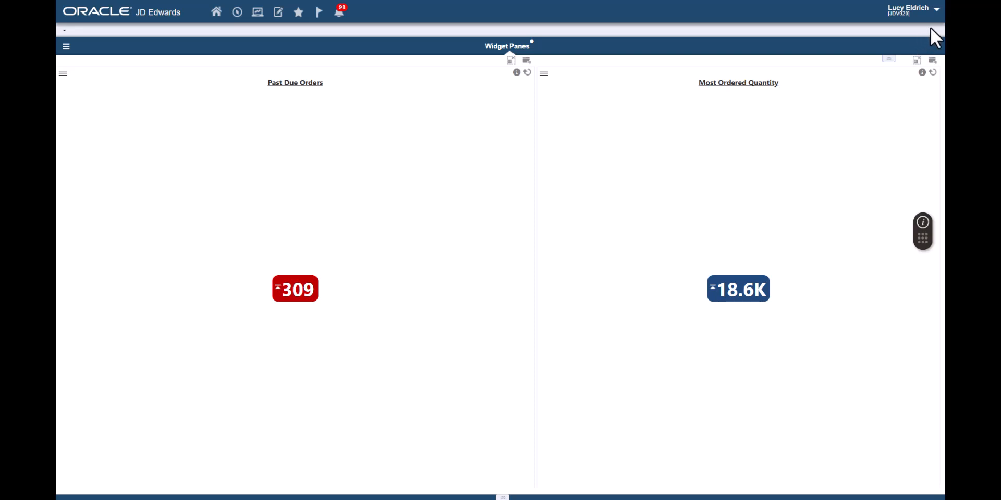
Reopen the Widget Panes page in the composer from Manage Content
left_click(913, 9)
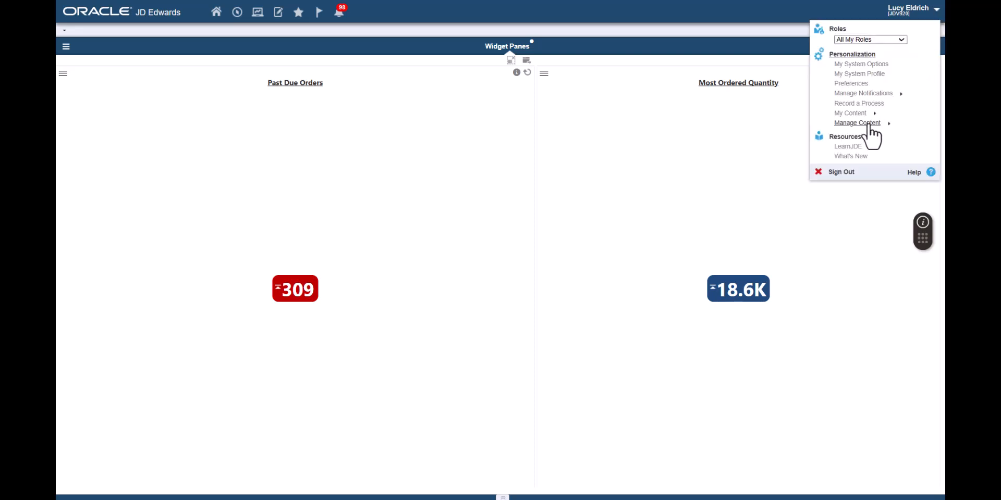
left_click(856, 123)
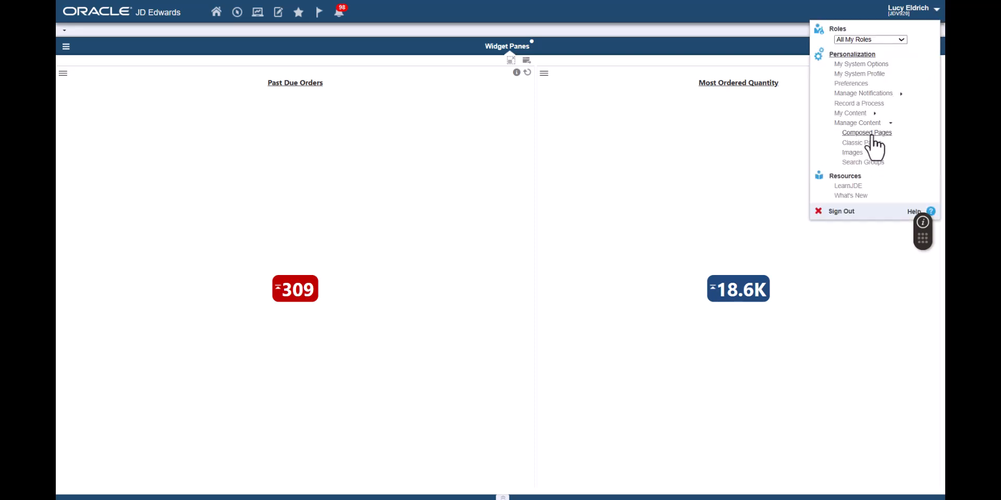
left_click(866, 132)
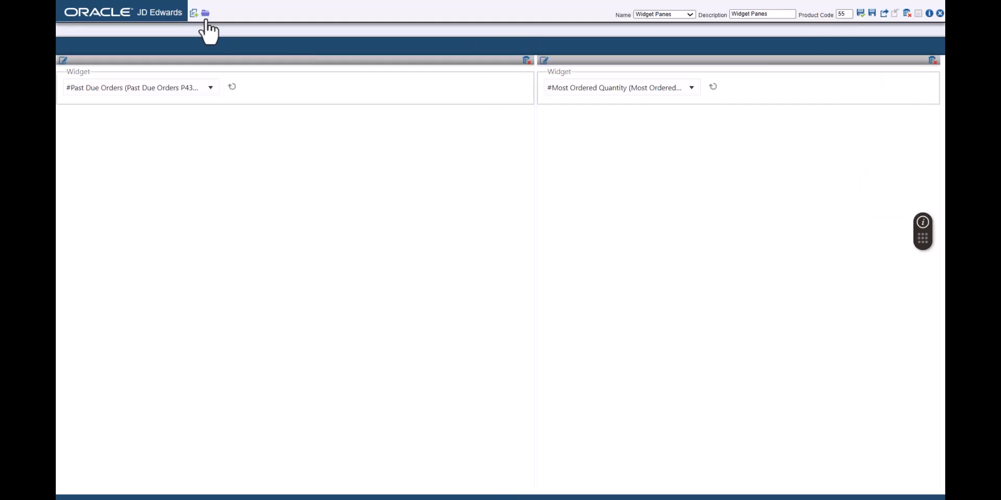
Add a 'Most Ordered Item Name' pane using the #Most Ordered Item Name widget
left_click(194, 12)
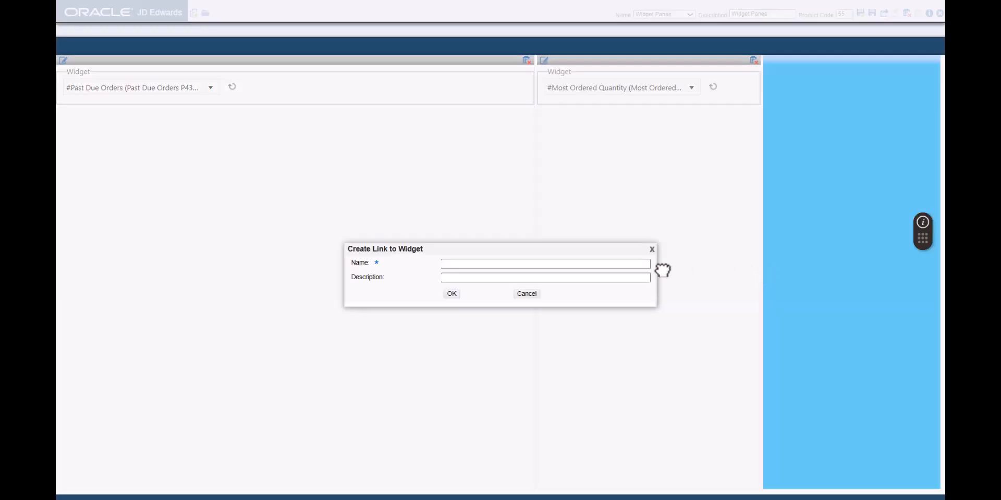
type("Most Ordered Item Name")
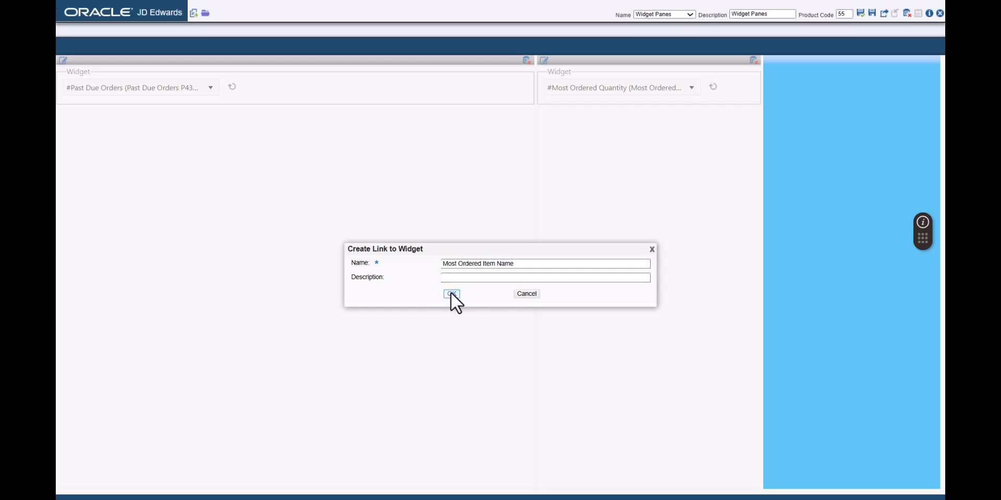
left_click(451, 293)
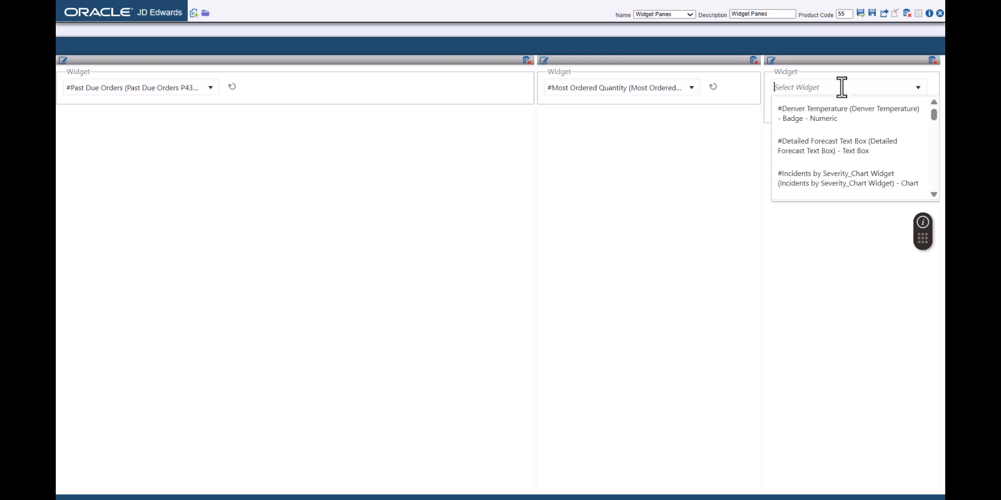
type("mo")
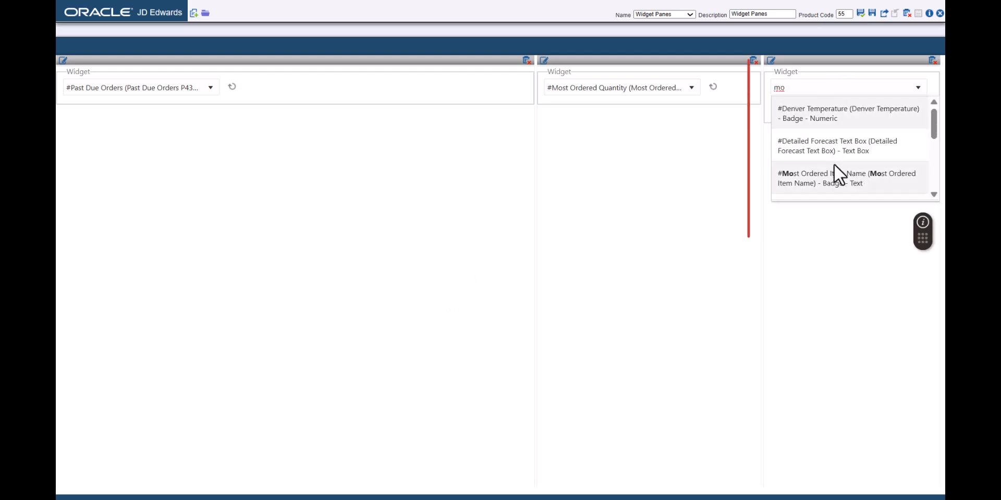
left_click(847, 178)
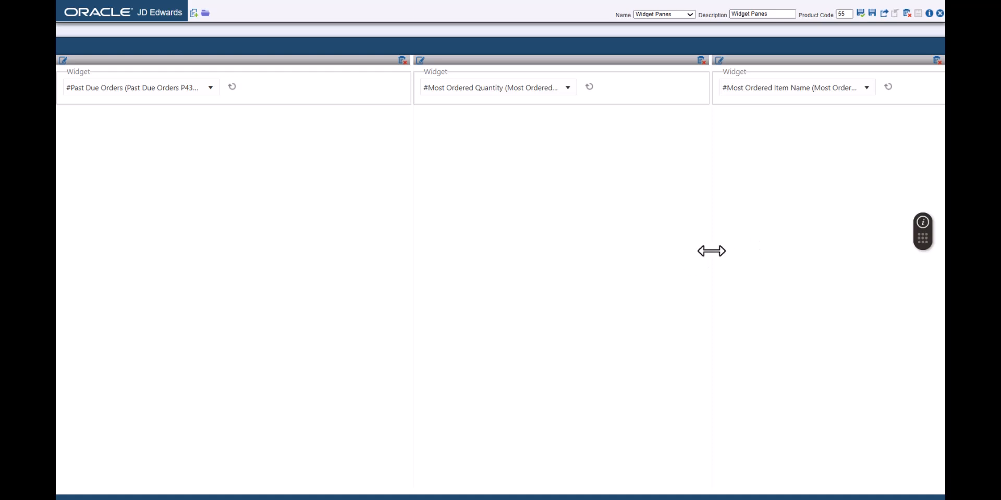
mouse_move(712, 268)
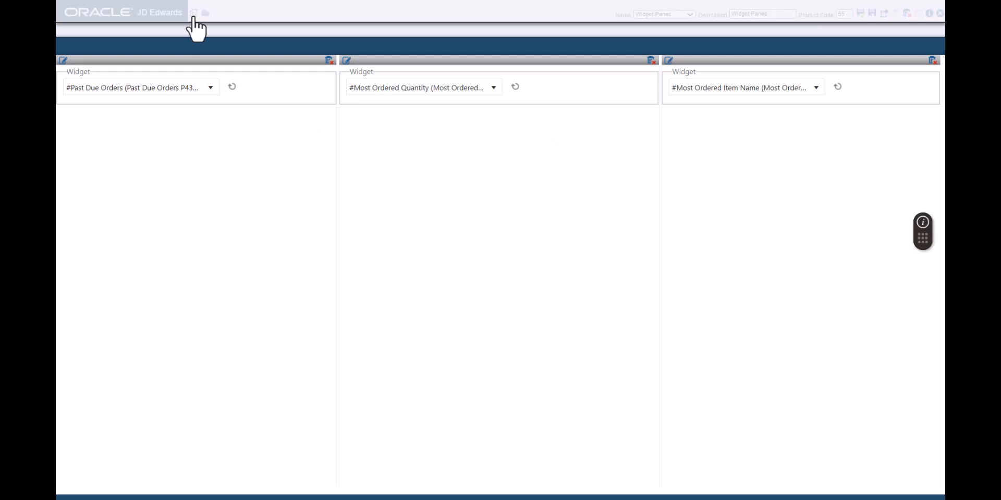
Place a widget pane named 'POs By Business Unit' below Past Due Orders
left_click(194, 12)
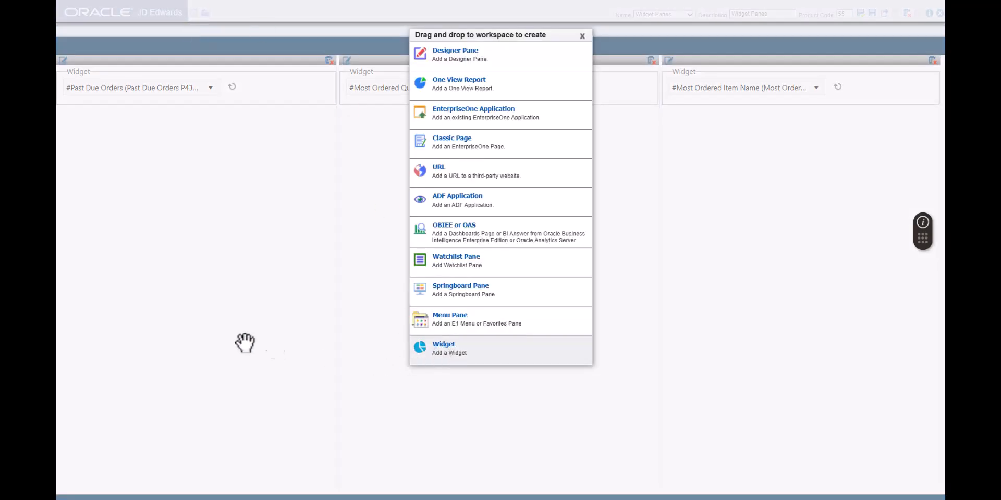
left_click_drag(443, 348, 195, 301)
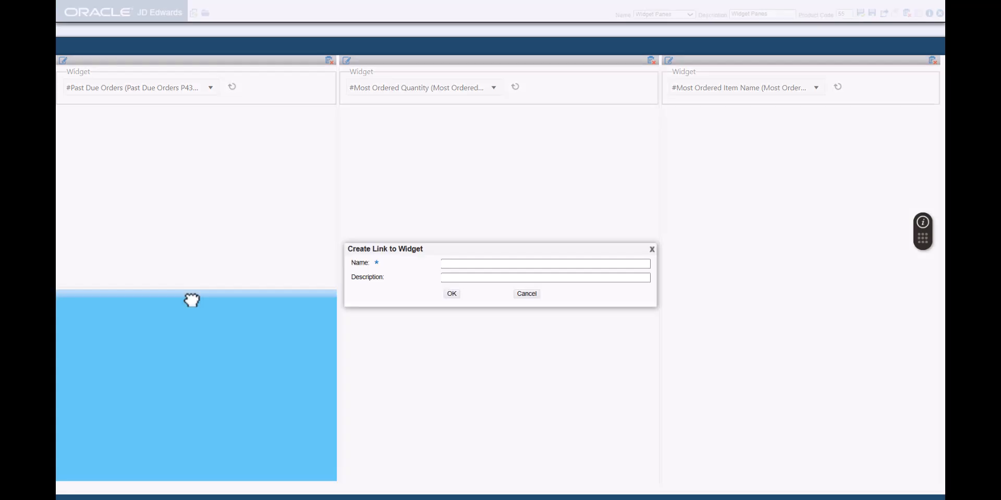
type("POs By Business Unit")
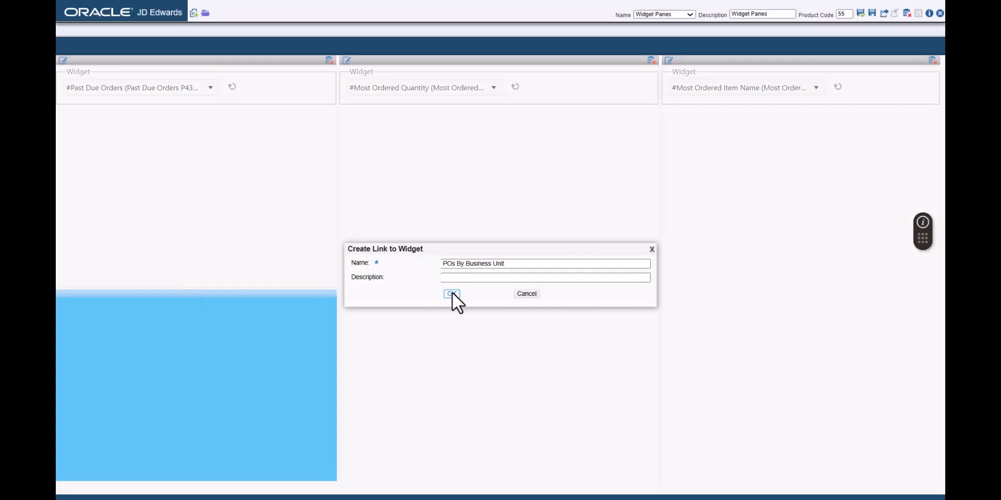
left_click(452, 294)
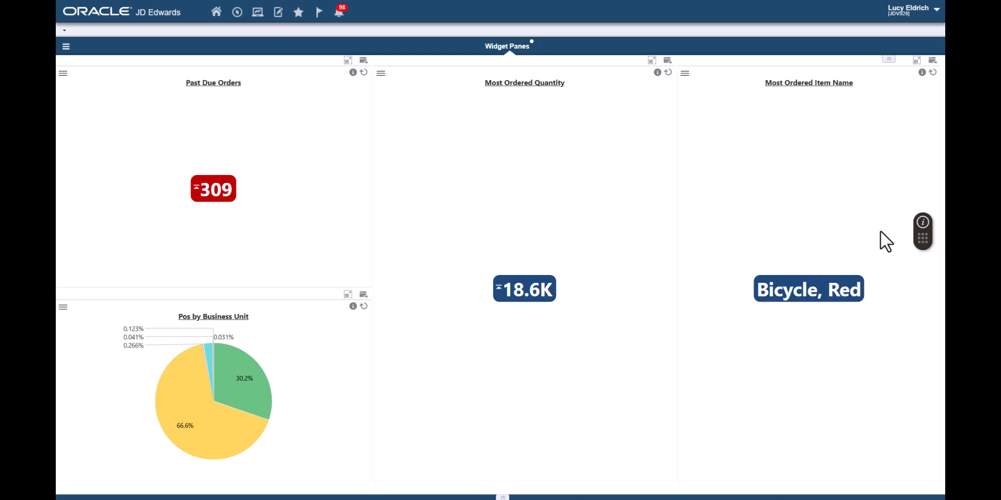
mouse_move(937, 17)
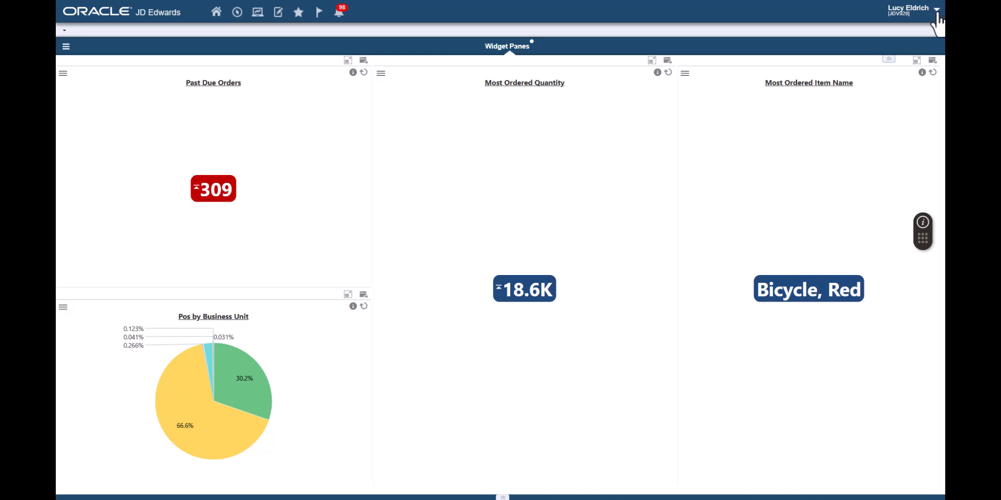
Return the Widget Panes page to design mode
left_click(936, 8)
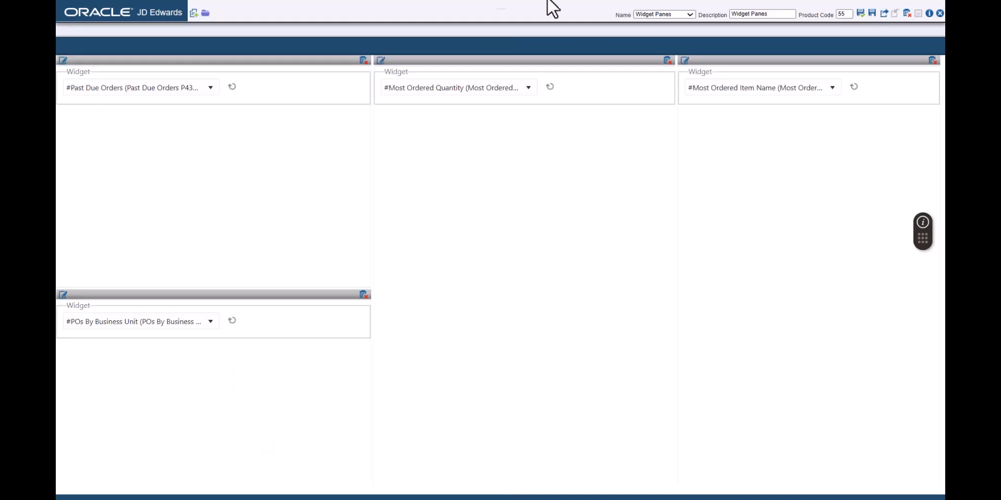
Add a fifth widget pane titled for company 00200 beneath Most Ordered Quantity
left_click(194, 12)
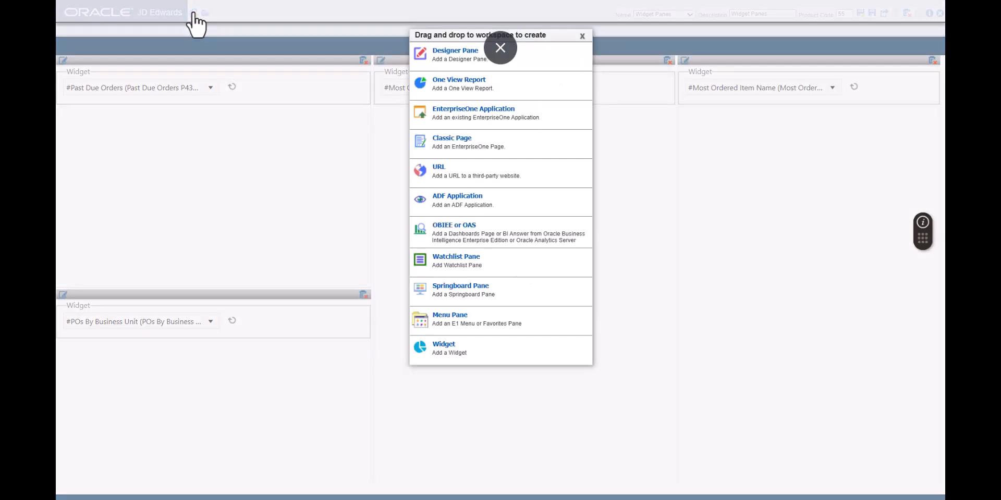
mouse_move(510, 347)
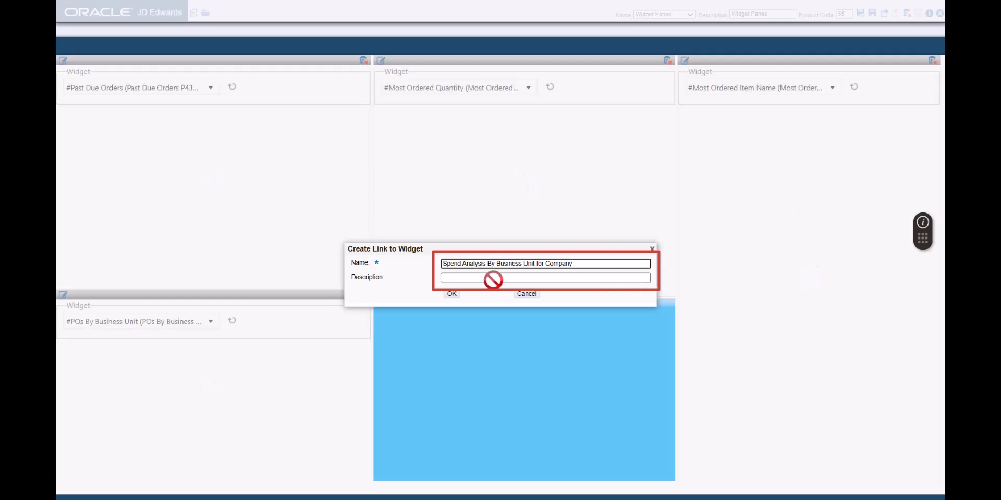
type("00200")
type("SP")
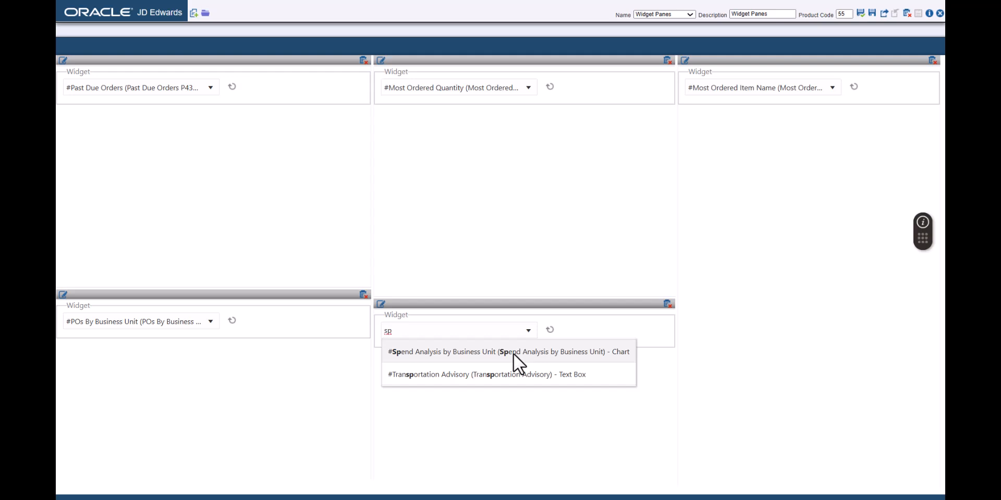
Choose #Spend Analysis by Business Unit - Chart for the fifth pane
left_click(507, 352)
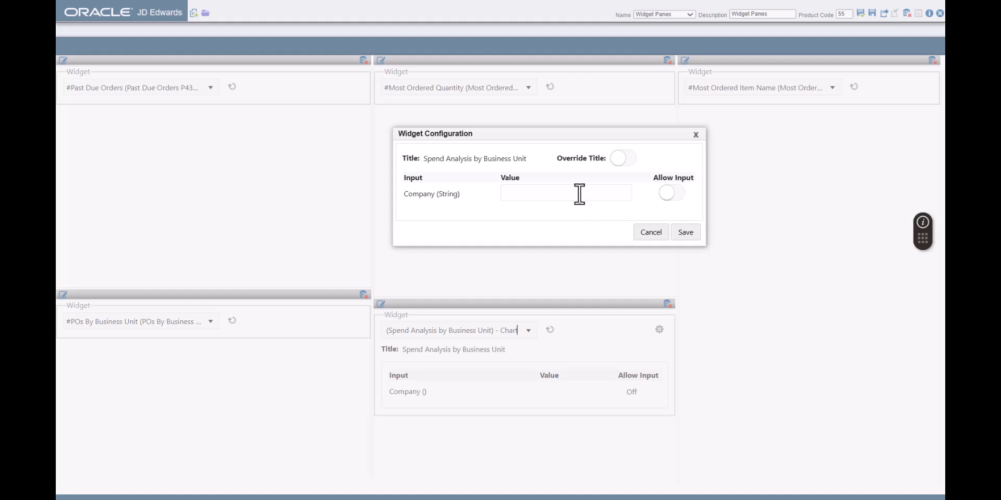
Set company 00200, override the title to end in 'Company 00200', and save
type("00200")
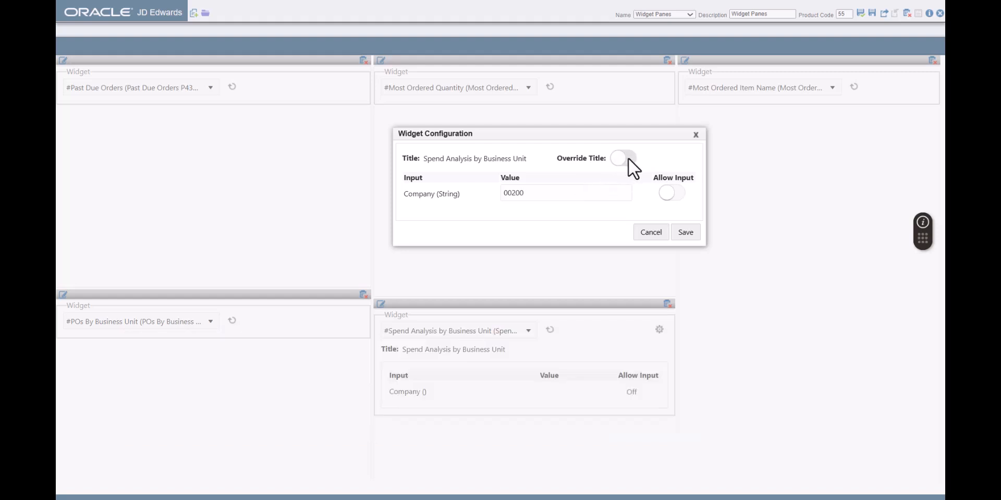
left_click(622, 159)
type(" - Company 00200")
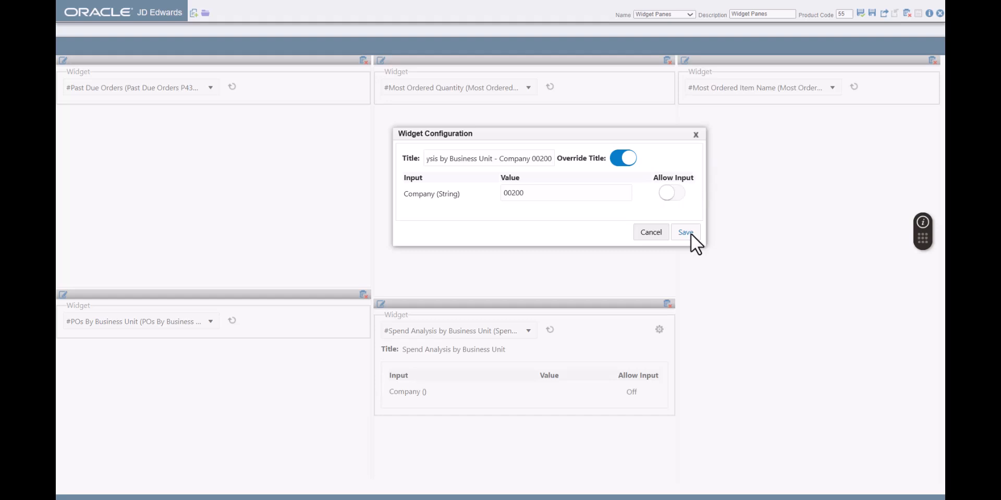
left_click(685, 231)
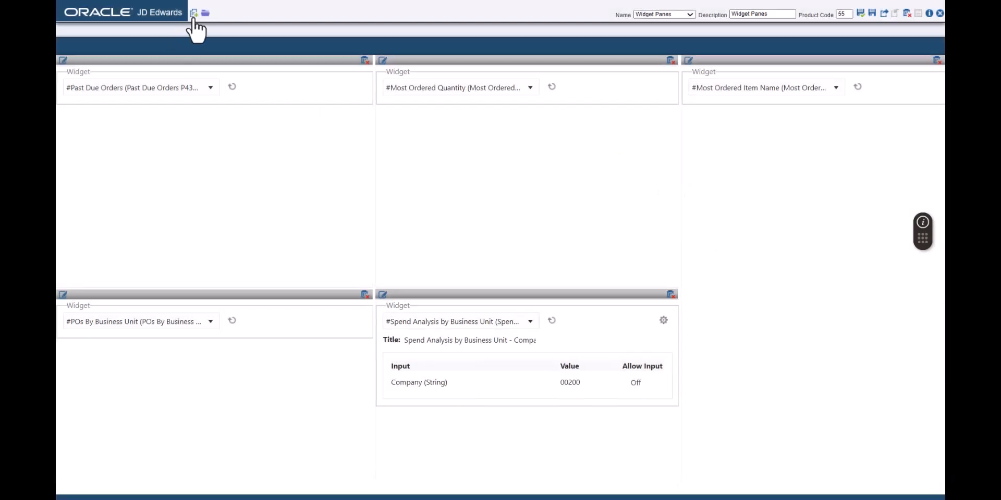
mouse_move(193, 12)
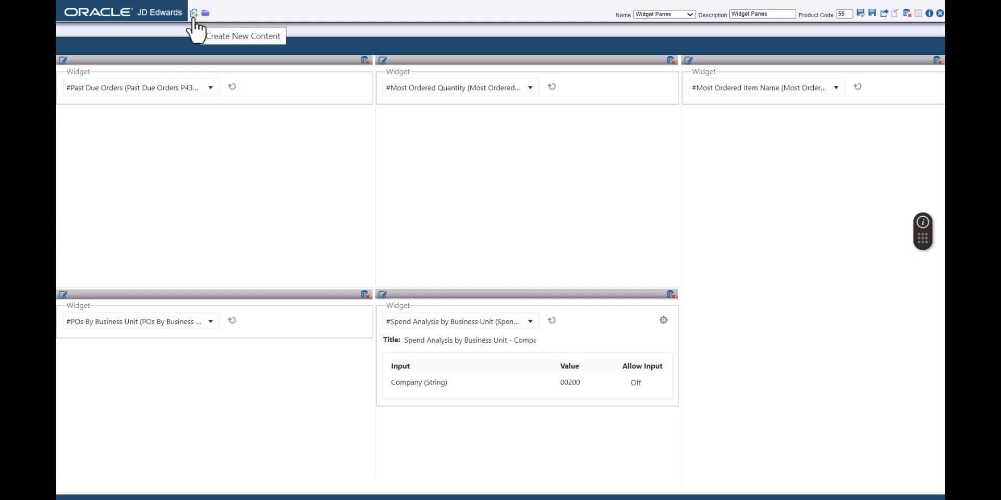
Place a bottom-right widget pane named 'Spend Analysis By Business Unit'
left_click(194, 12)
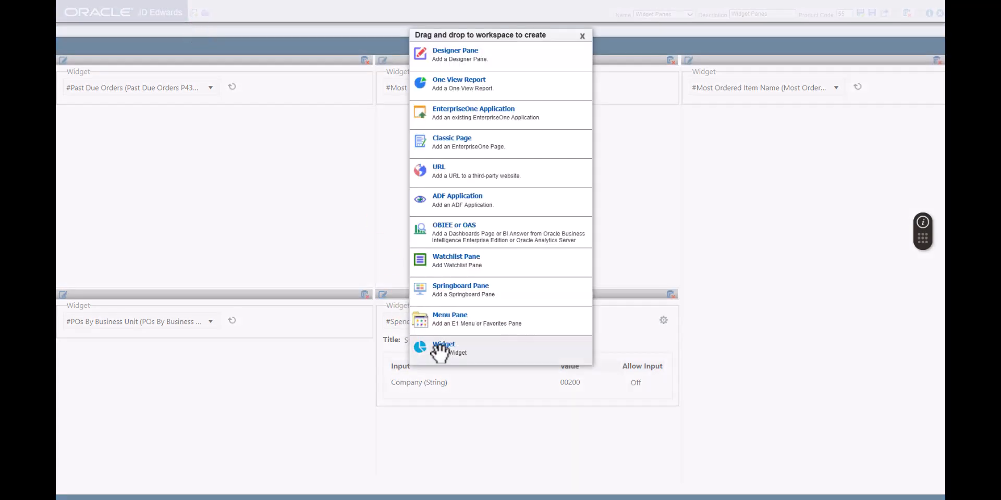
mouse_move(760, 324)
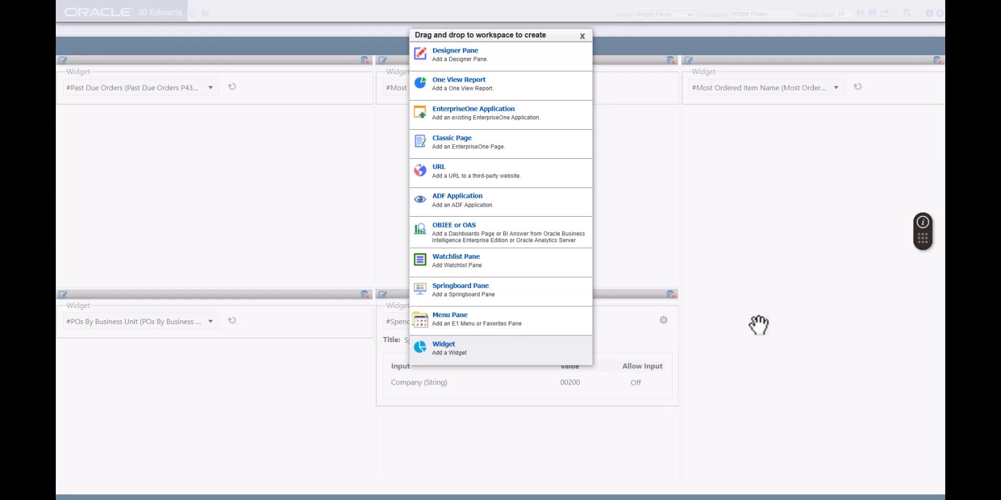
left_click(443, 348)
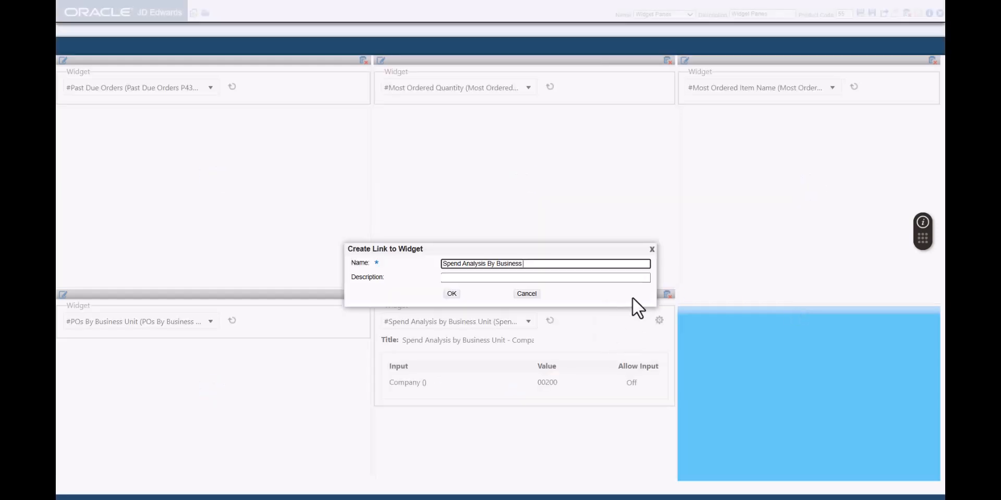
type("Unit")
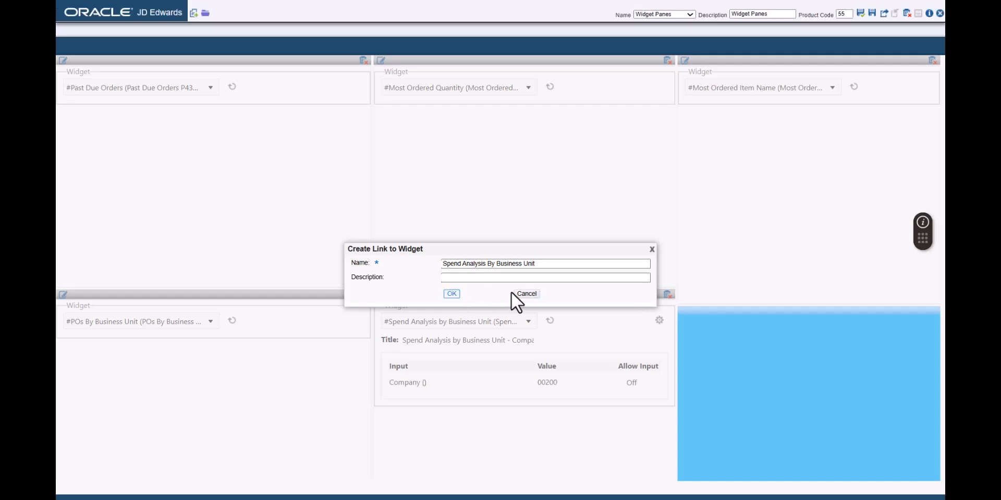
left_click(451, 293)
type("sp")
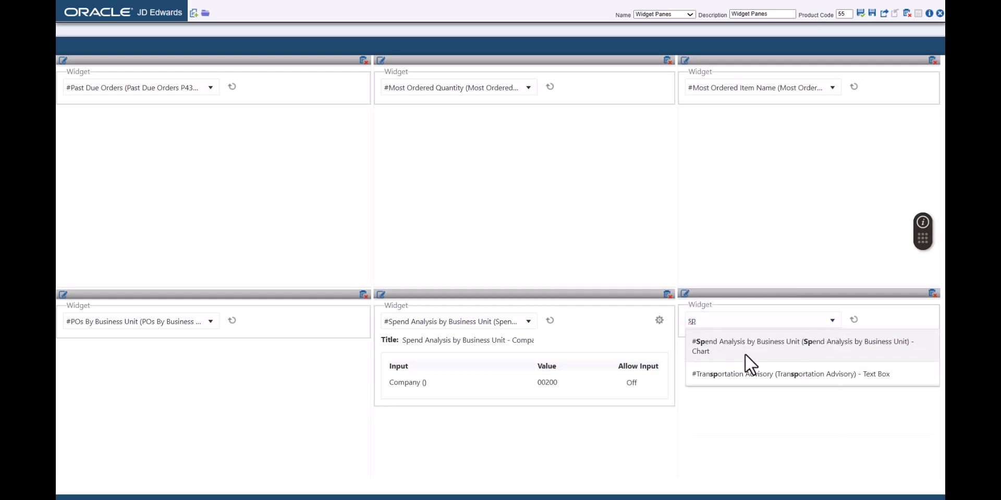
mouse_move(721, 354)
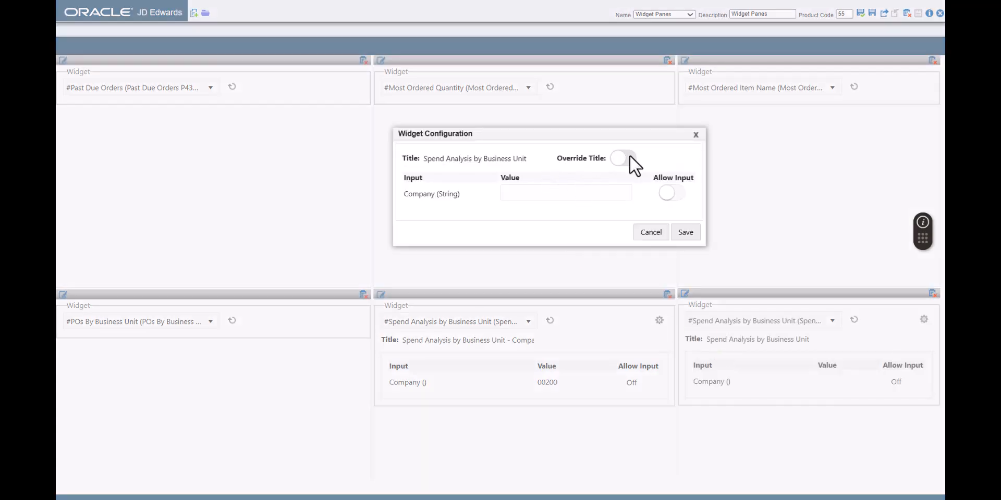
Retitle the sixth pane's spend chart '- Company 00001', save it, and reopen the layout editor
left_click(621, 159)
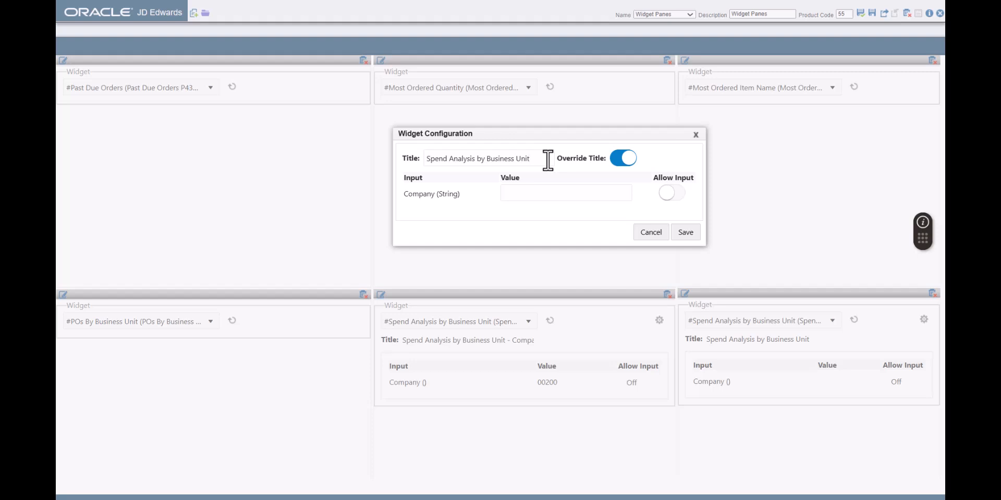
type("- Company 0000")
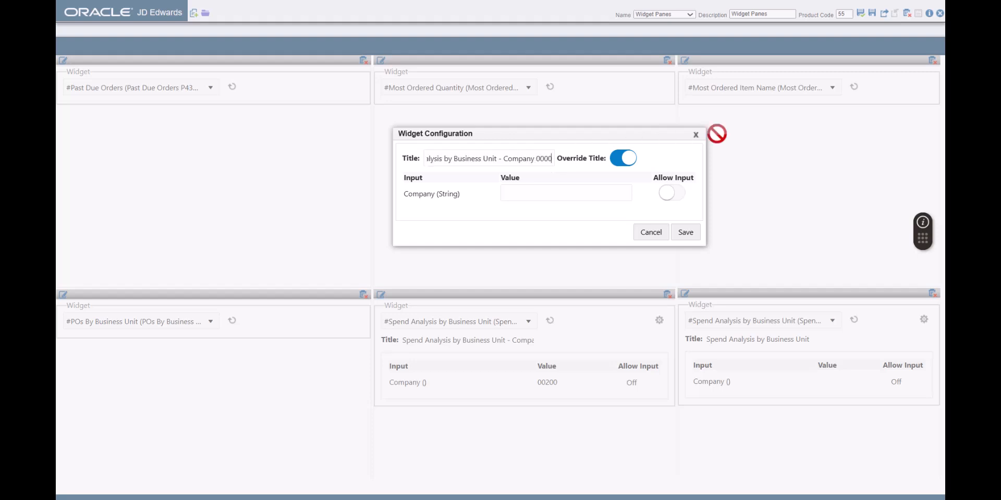
type("0001")
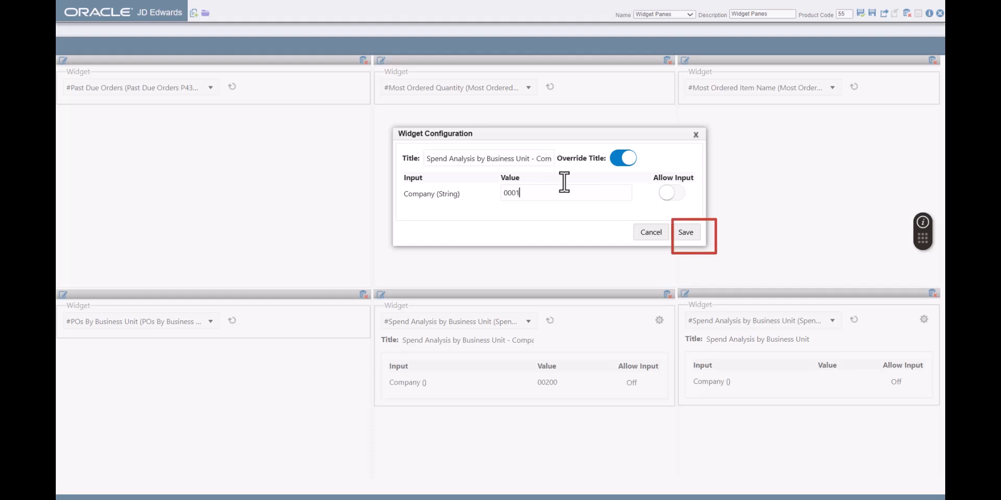
left_click(685, 231)
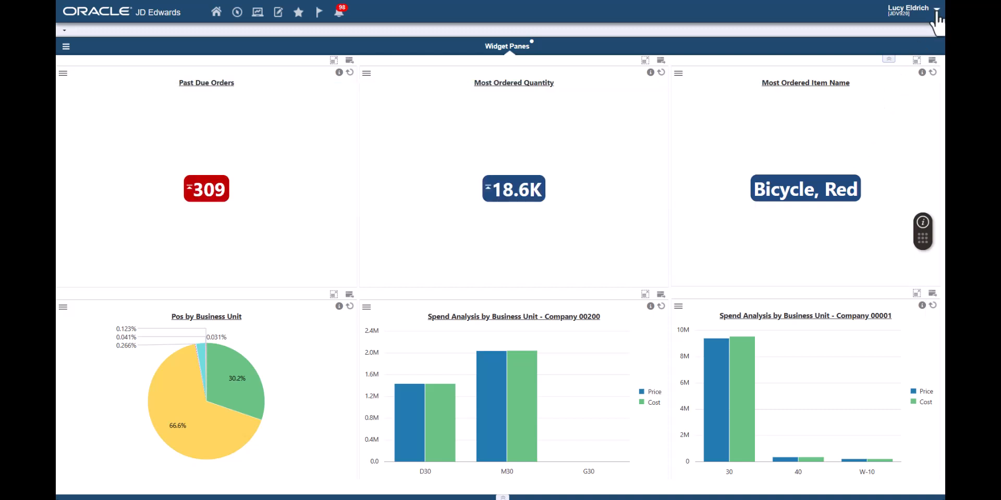
left_click(910, 8)
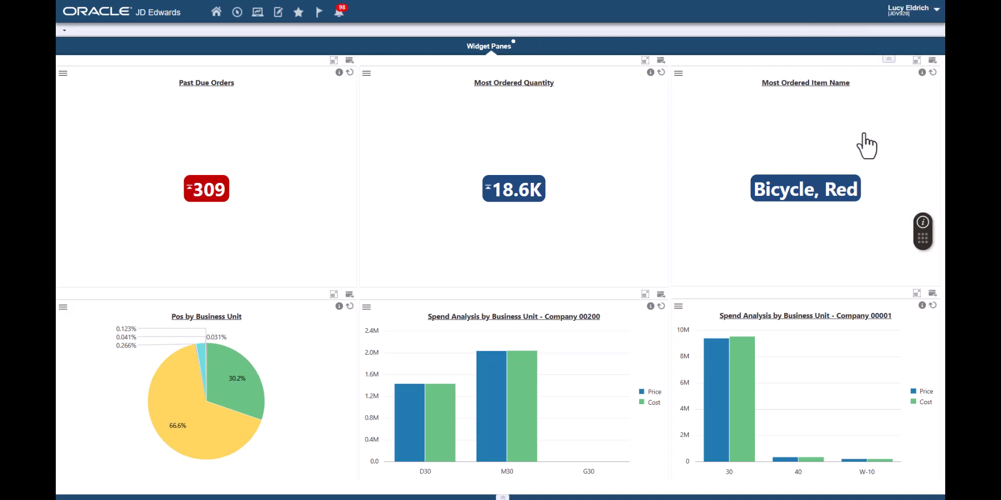
left_click(194, 12)
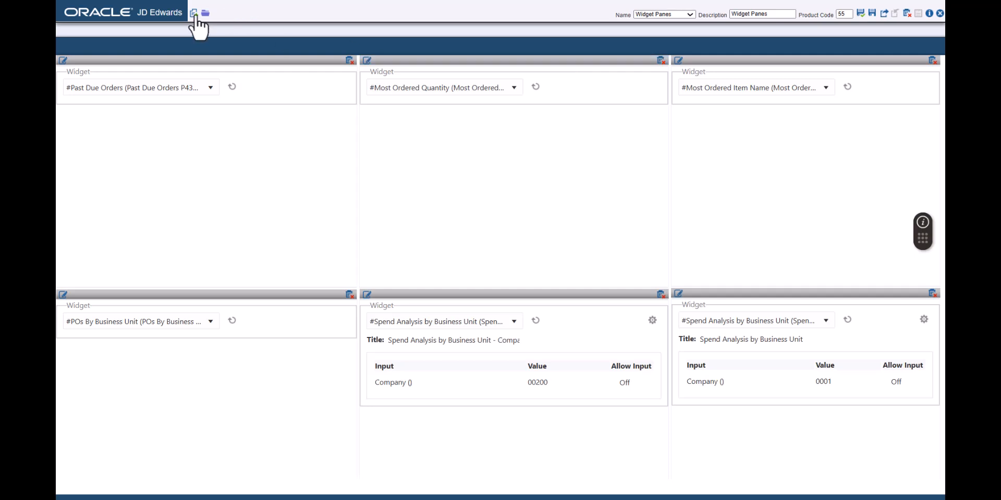
Add a Temperature pane below POs by Business Unit holding the Temperature Meter widget
left_click(194, 12)
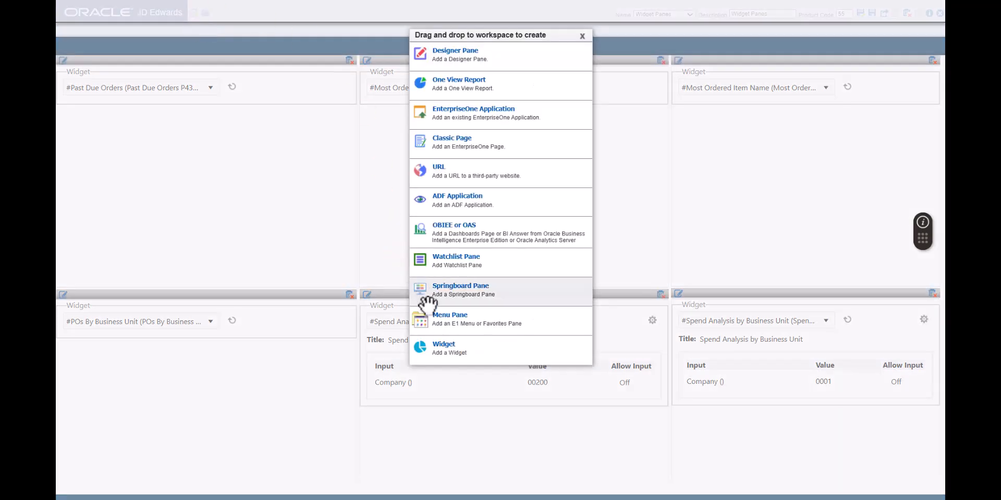
mouse_move(318, 426)
type("Temperature")
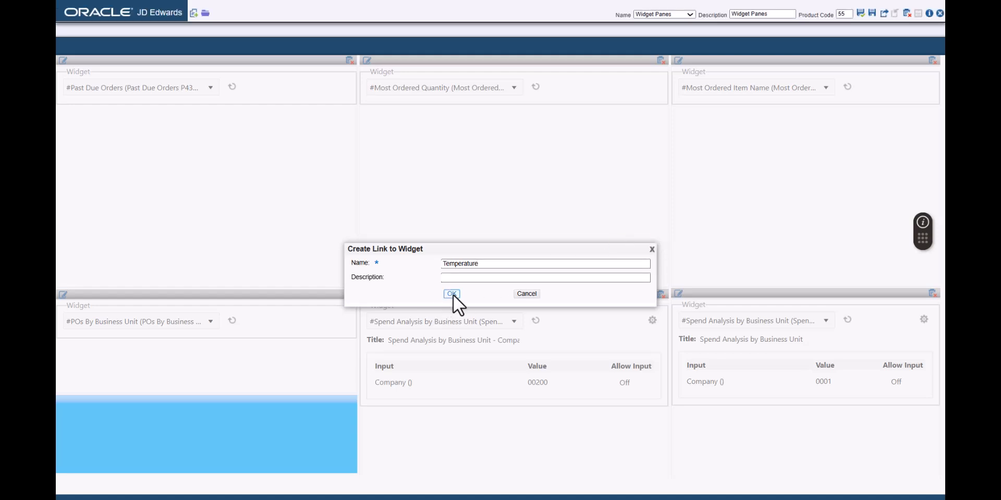
left_click(450, 294)
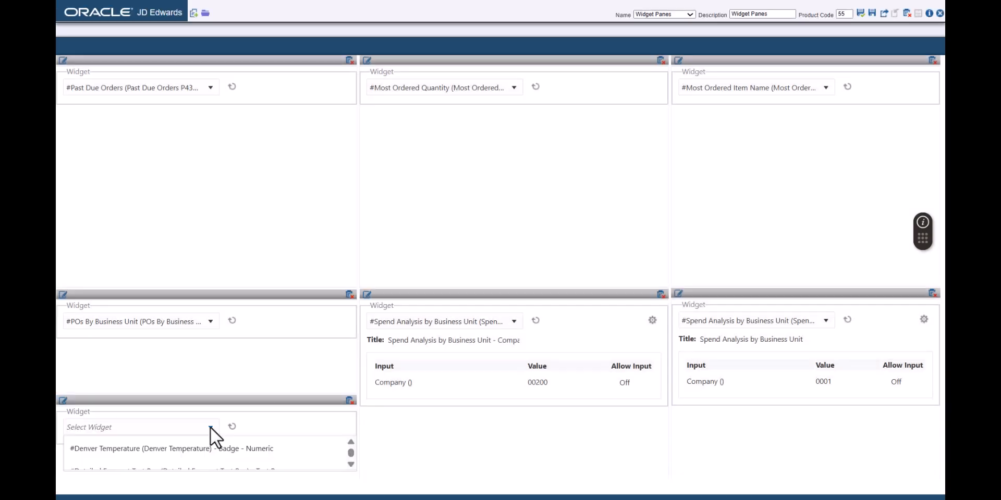
type("temp")
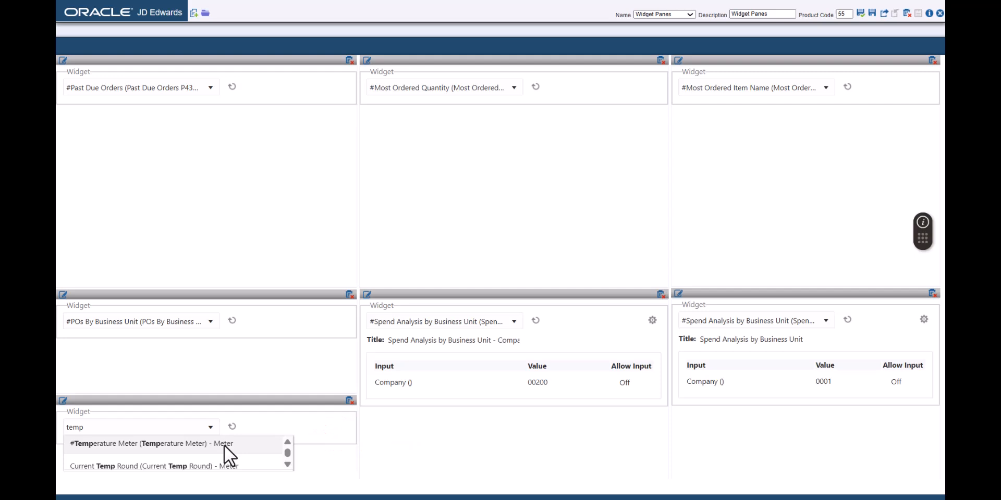
left_click(150, 444)
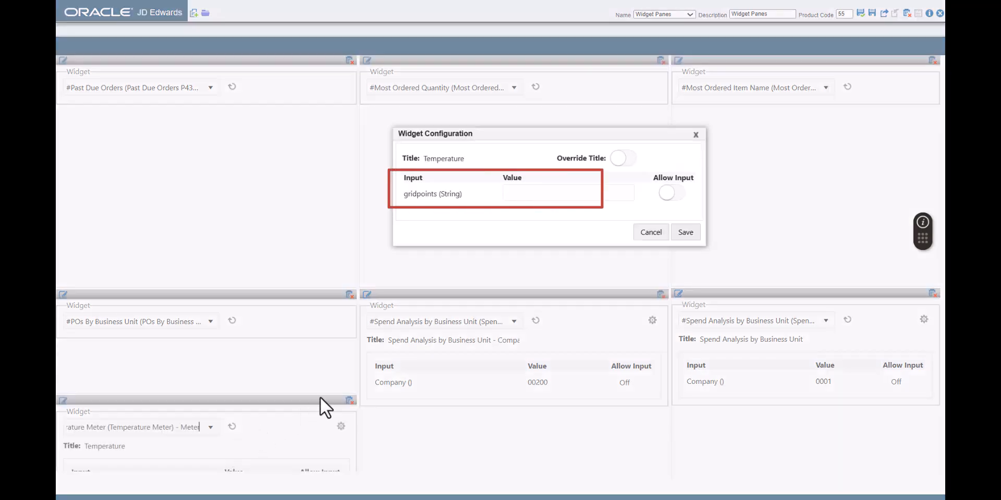
mouse_move(546, 293)
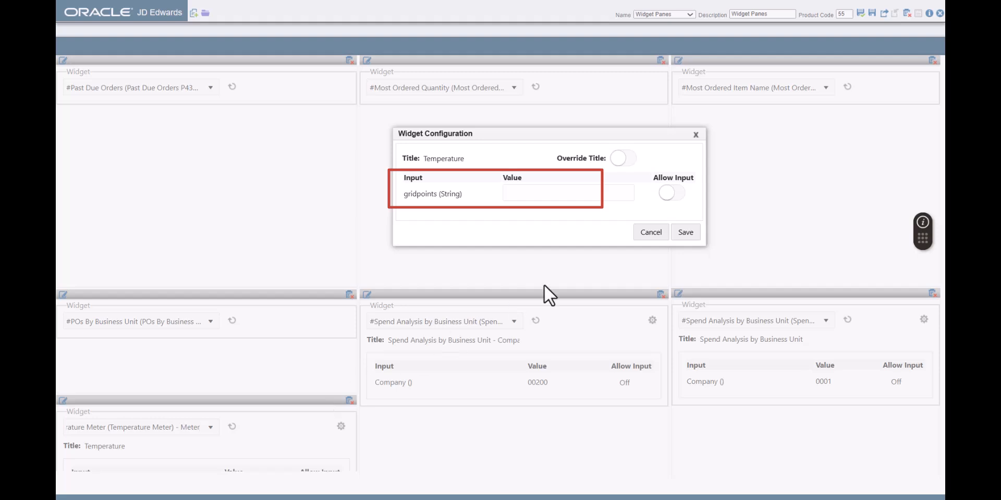
Set the meter's gridpoints to BOU/63,61, title it Denver Temperature, and save
type("BOU/63,61")
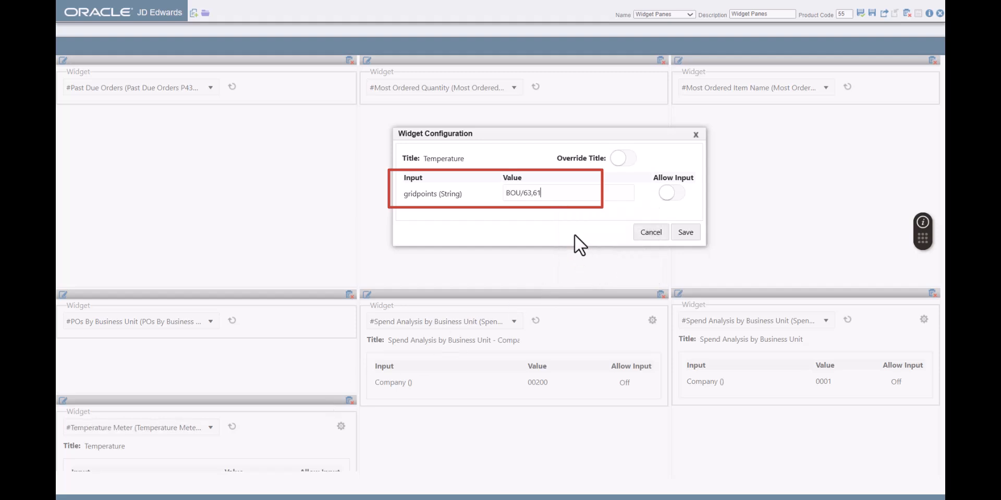
left_click(620, 157)
type("Denver ")
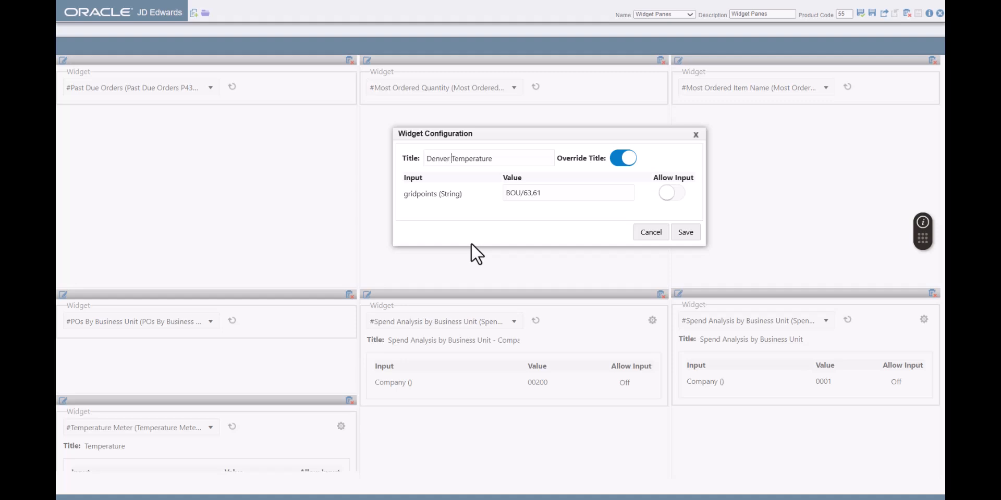
mouse_move(678, 215)
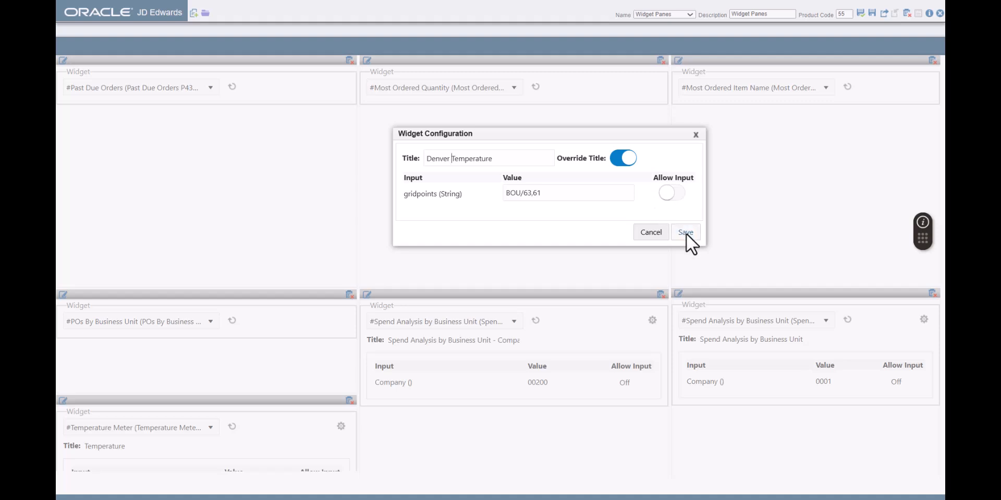
left_click(685, 231)
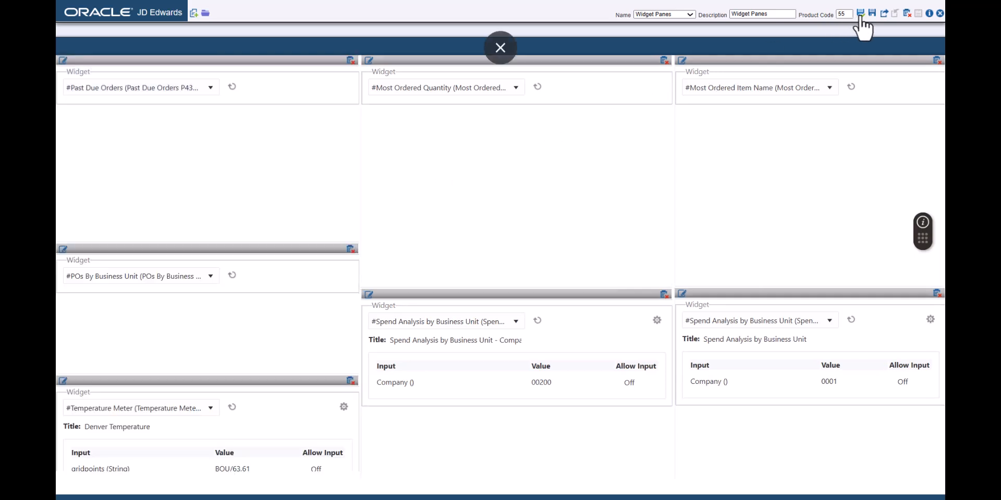
Save the layout and add a City Temperature widget pane under the middle spend chart
left_click(500, 47)
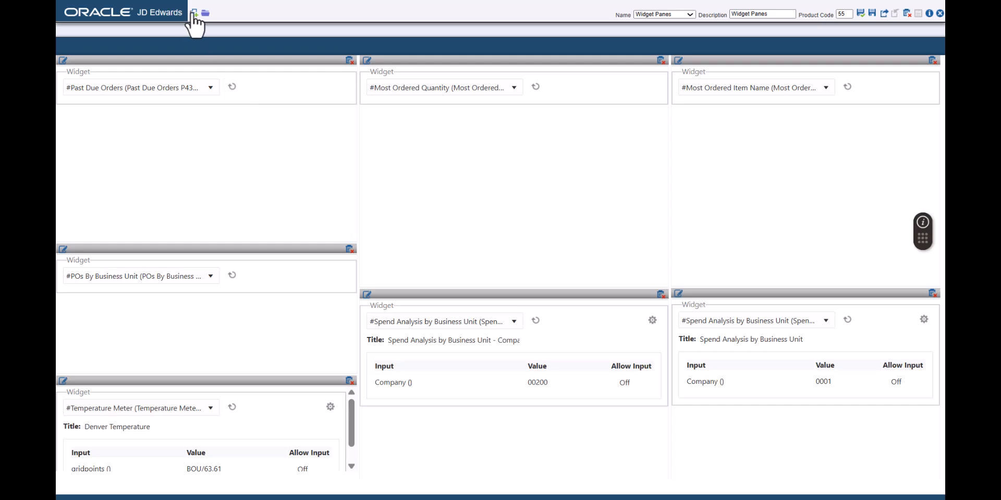
left_click(194, 12)
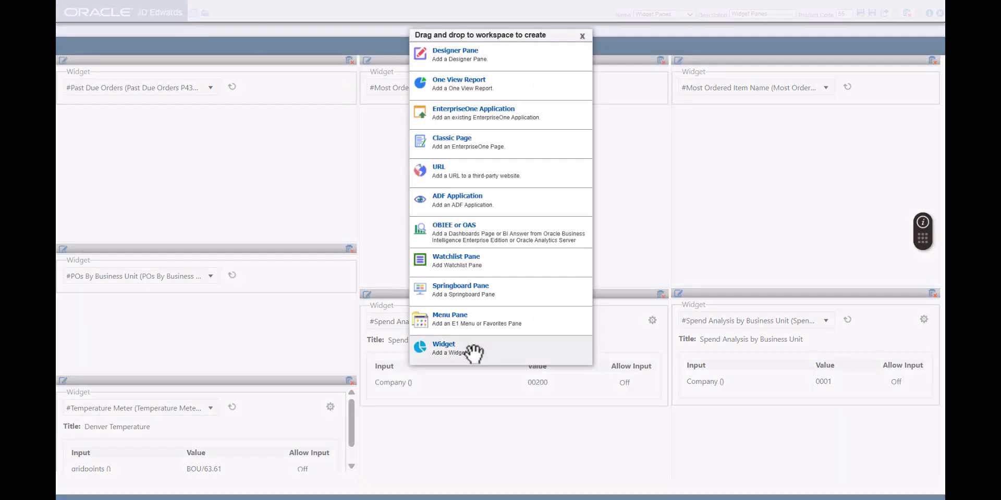
mouse_move(520, 450)
type("City Temperature")
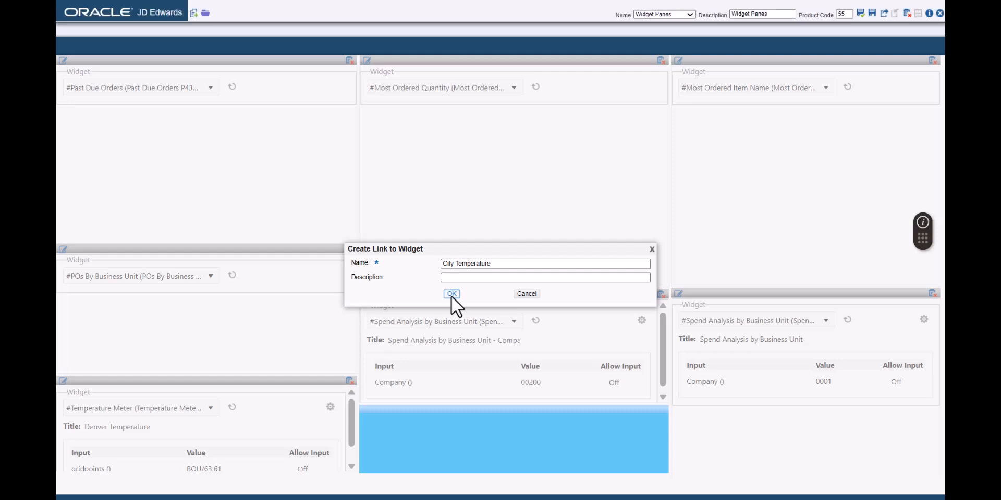
left_click(451, 294)
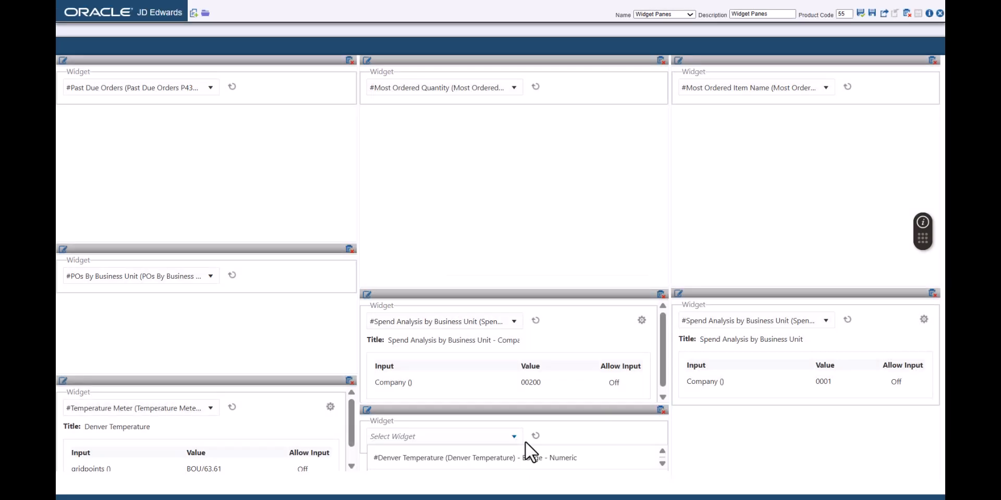
Give it a Temperature Meter titled Your City Temperature with user grid-point input allowed
type("temperature")
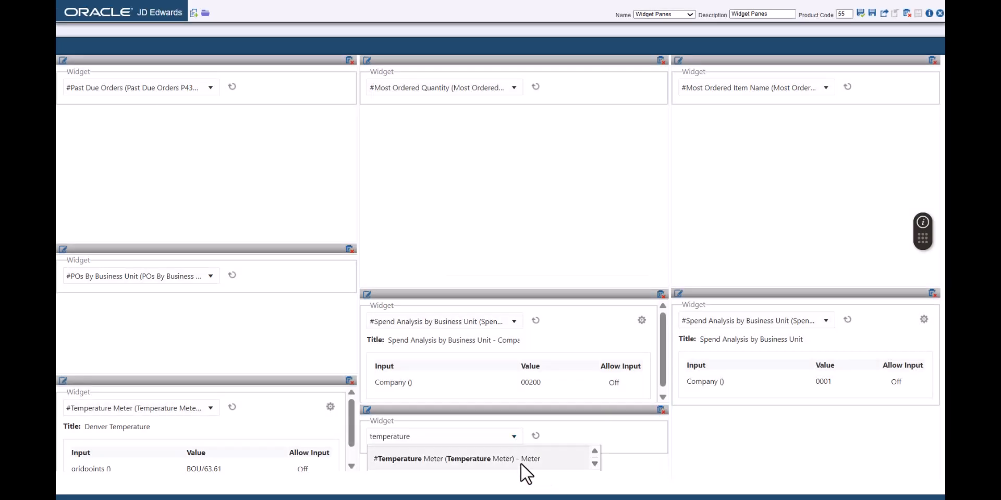
left_click(652, 436)
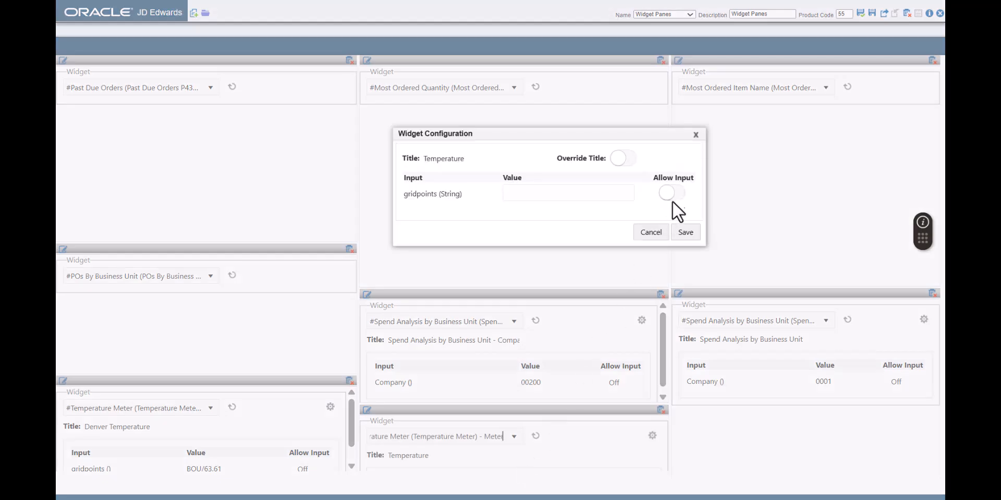
left_click(669, 193)
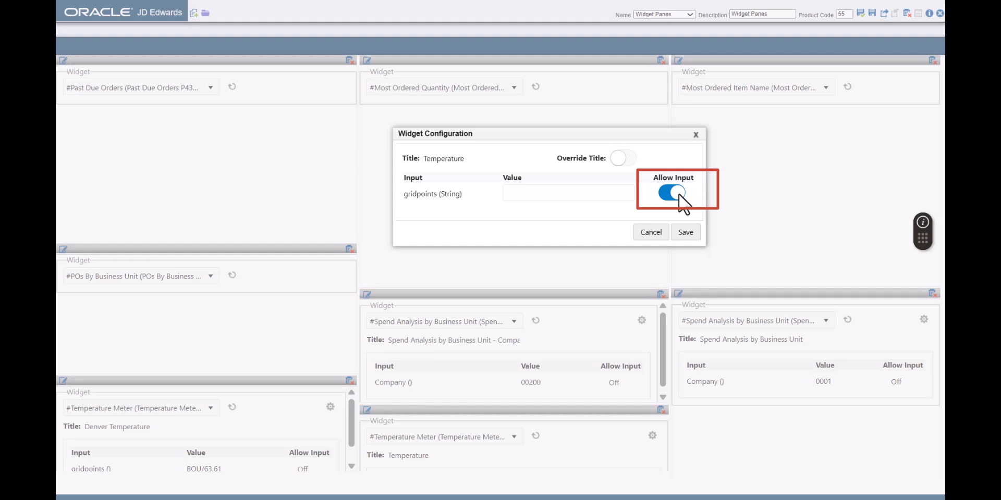
left_click(622, 159)
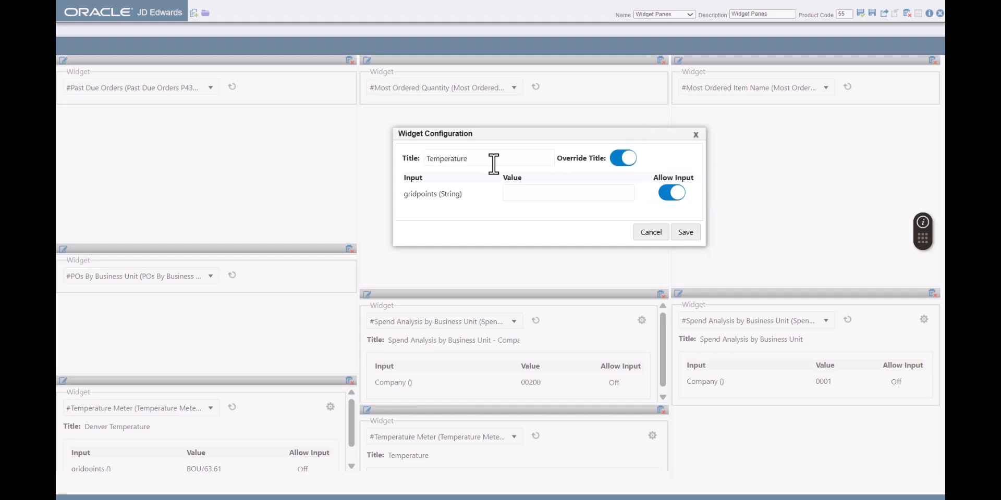
mouse_move(533, 228)
type("Your City ")
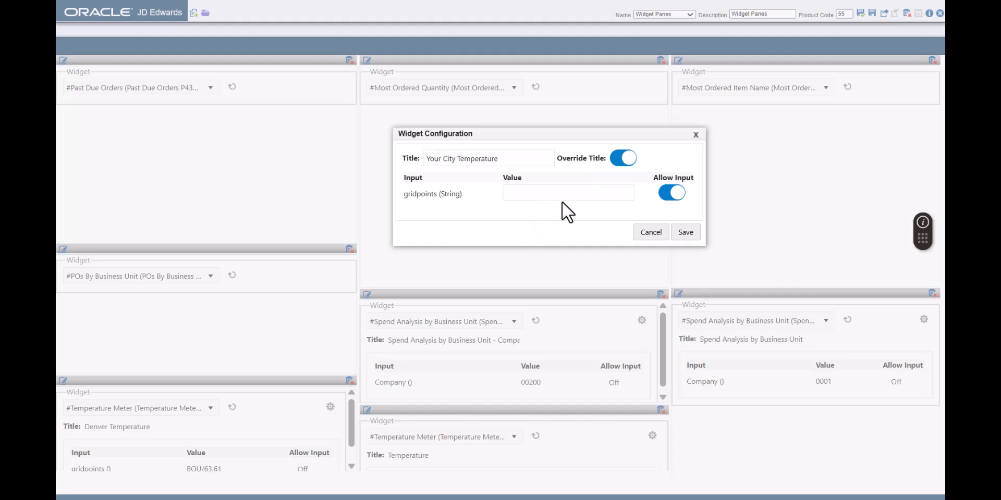
left_click(684, 232)
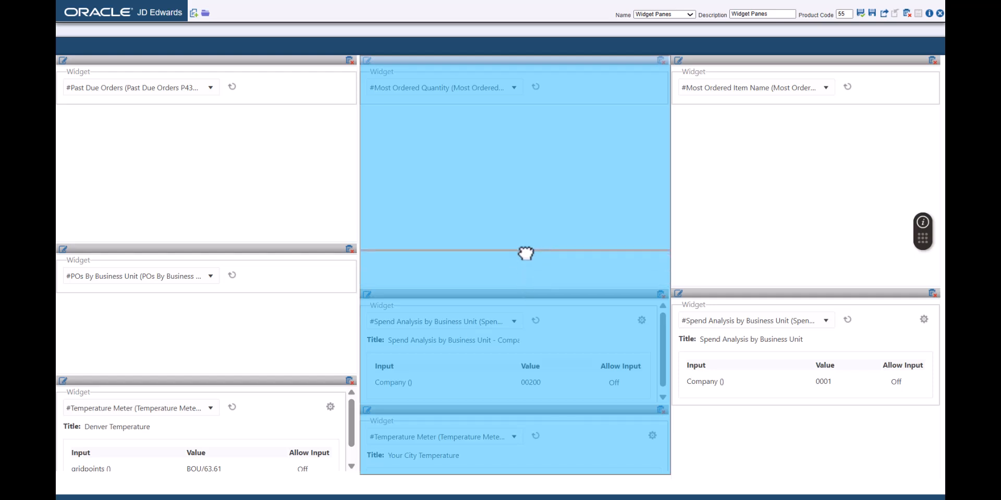
Shorten the Most Ordered Quantity pane so the middle column's panes move up
left_click_drag(525, 253, 486, 381)
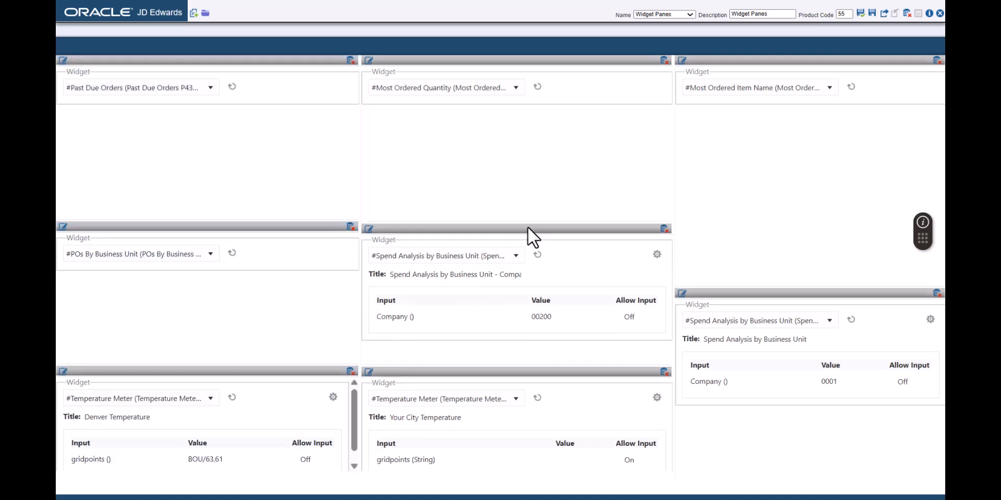
left_click(194, 12)
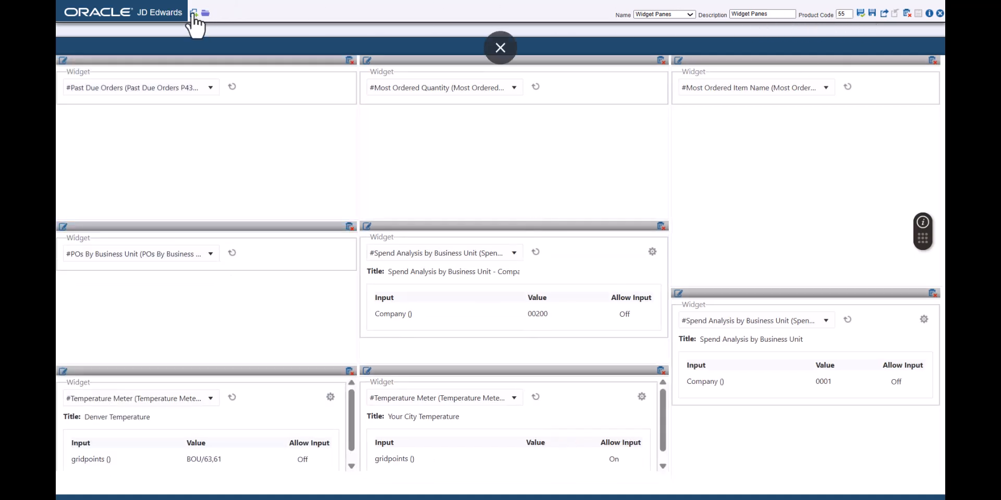
Add a new widget pane named City Forecast
left_click(205, 12)
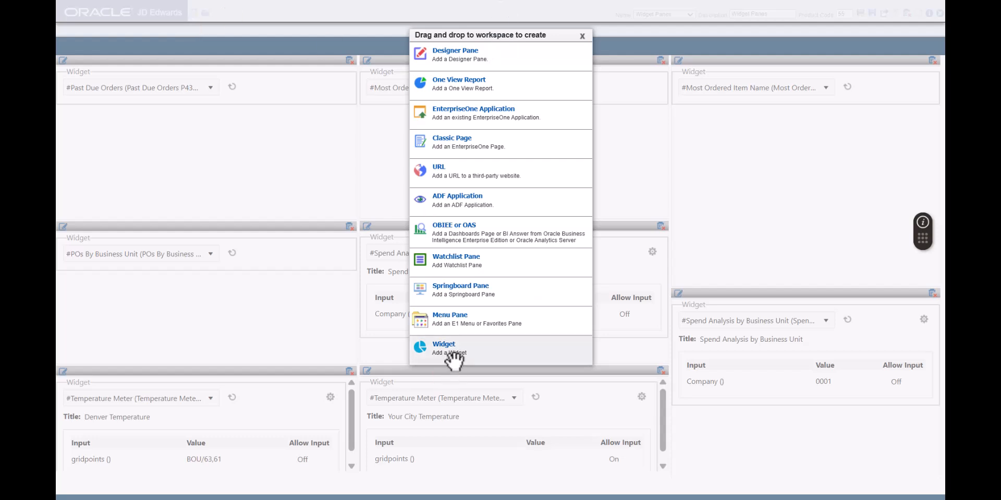
mouse_move(771, 434)
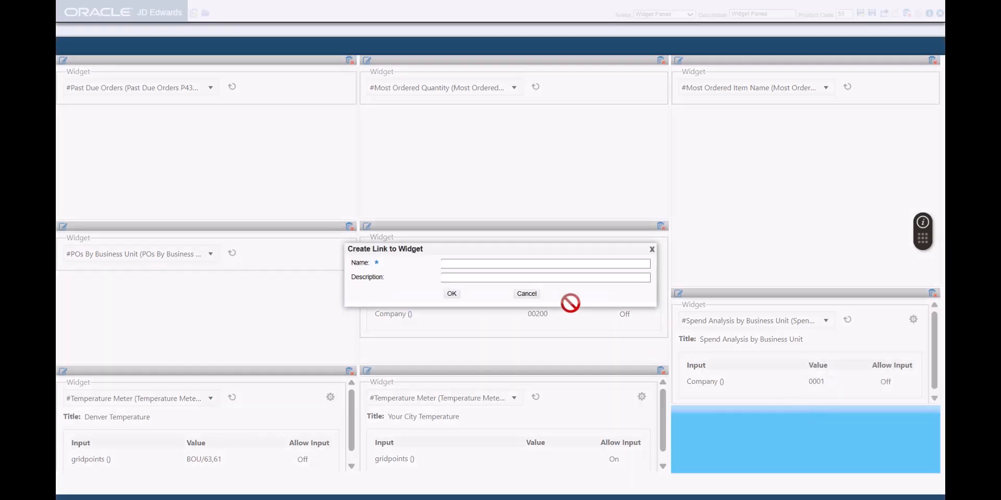
type("City Forecast")
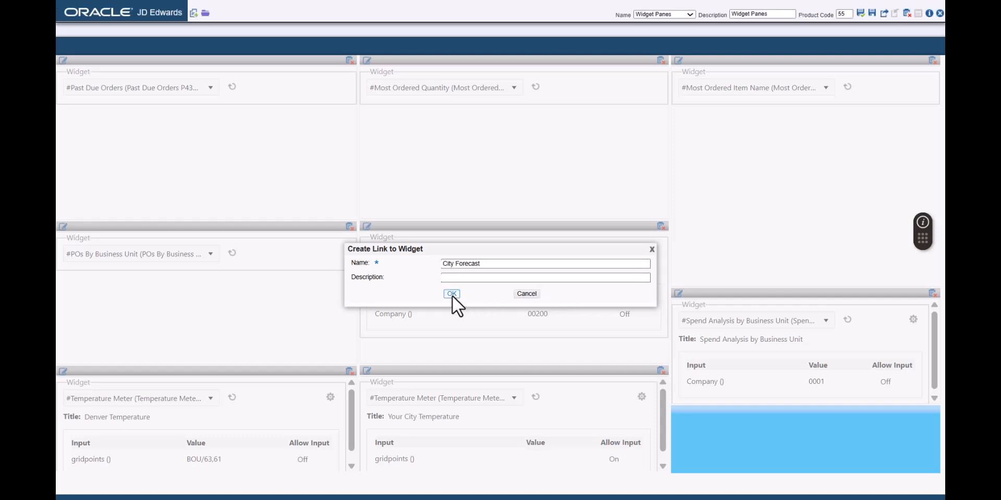
left_click(451, 293)
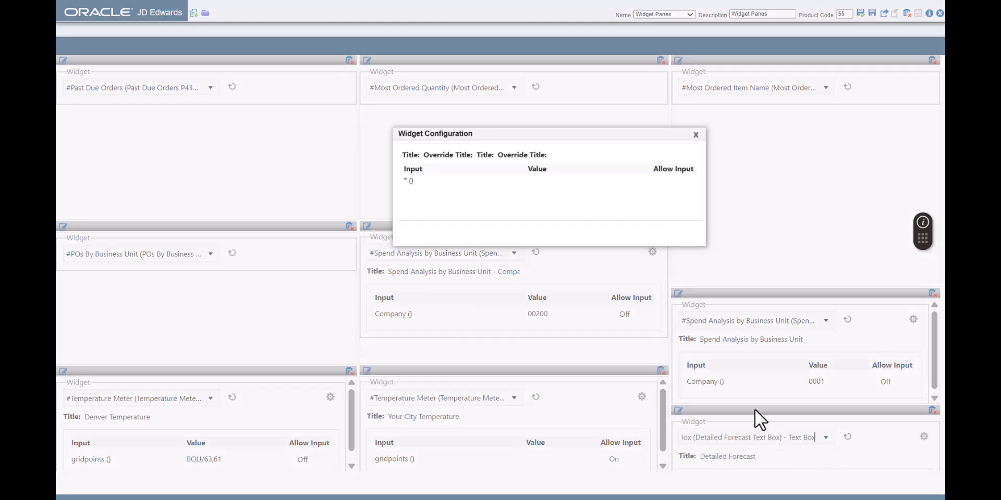
Set the Detailed Forecast widget to accept user grid points and titled Your City Forecast
left_click(924, 437)
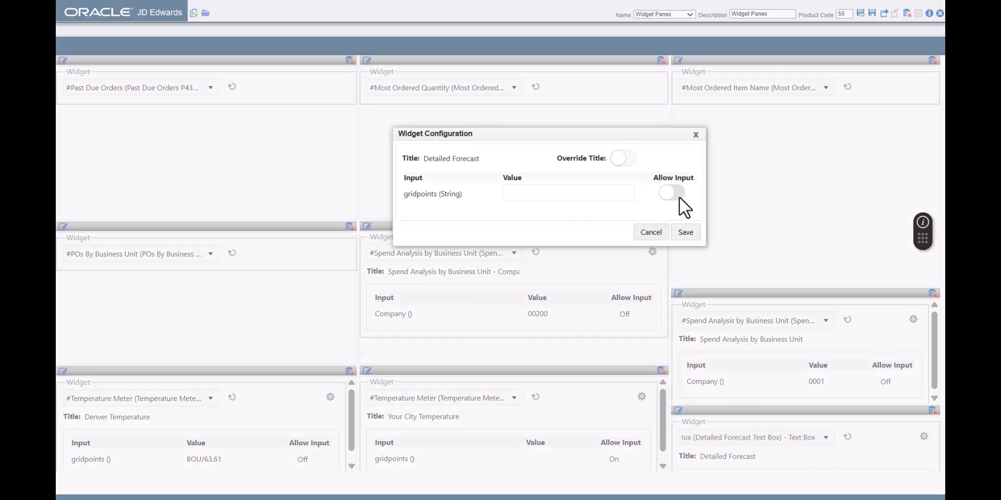
left_click(670, 193)
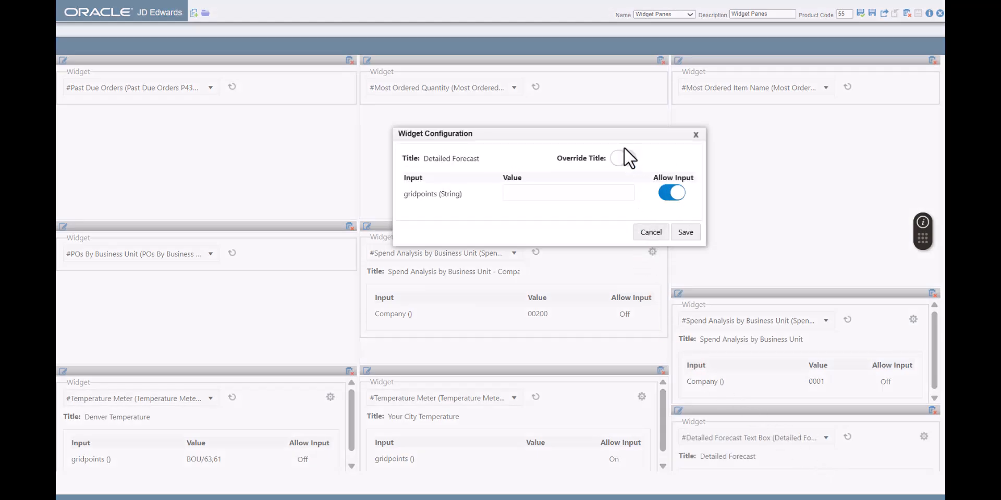
left_click(622, 157)
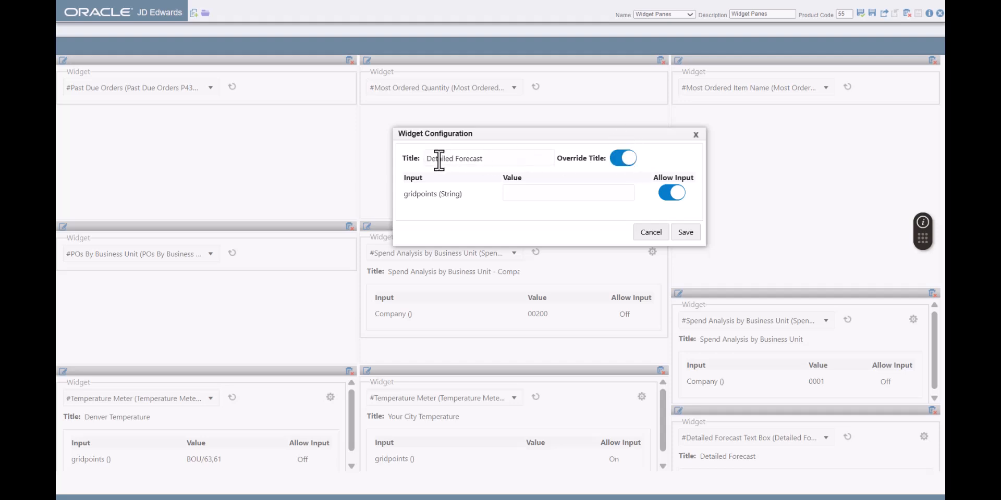
mouse_move(771, 111)
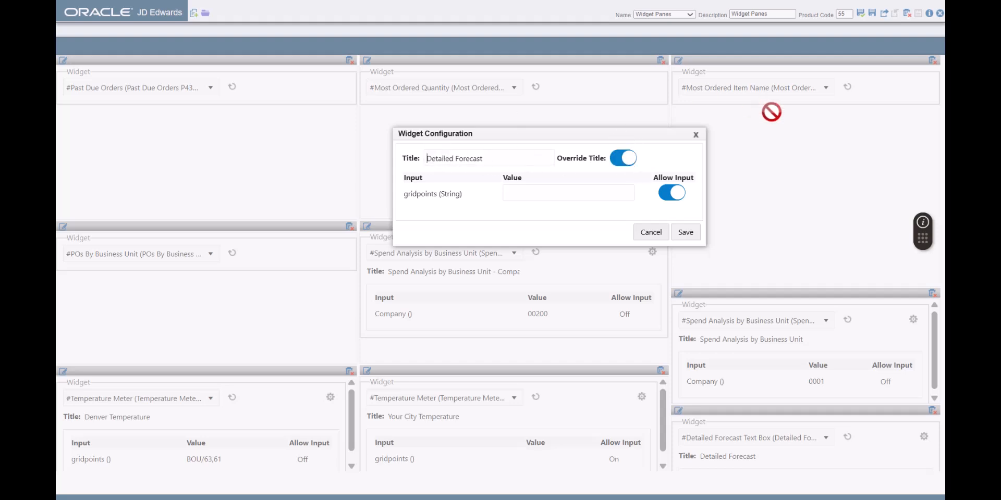
type("Your")
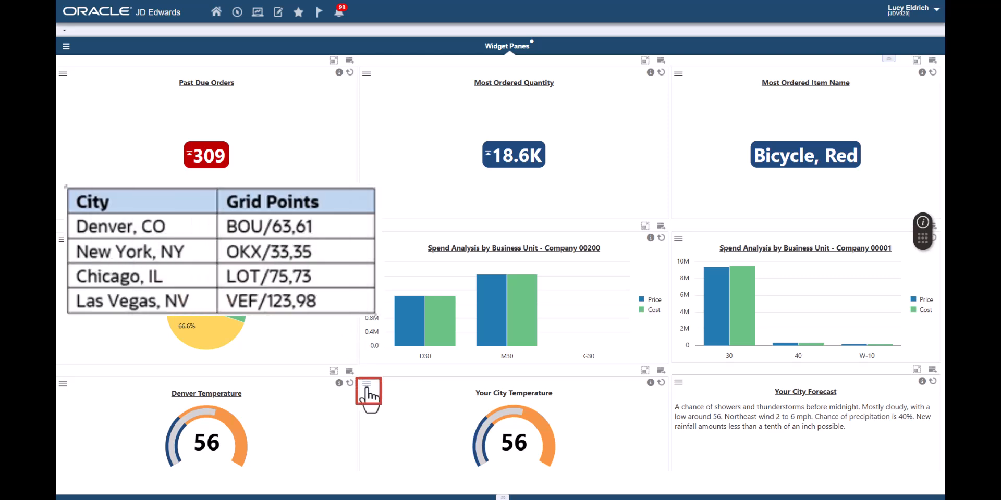
Retitle the Your City Temperature meter to Las Vegas Temperature and save
left_click(366, 383)
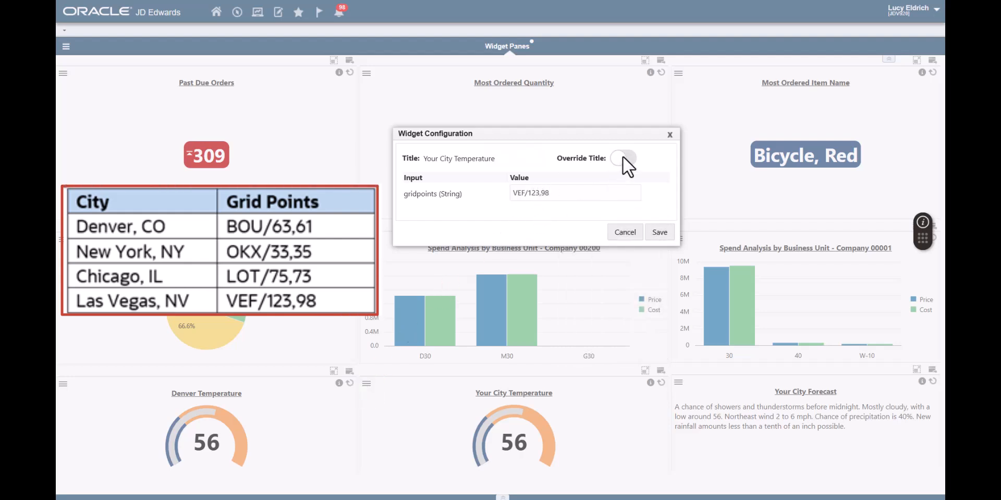
left_click(622, 158)
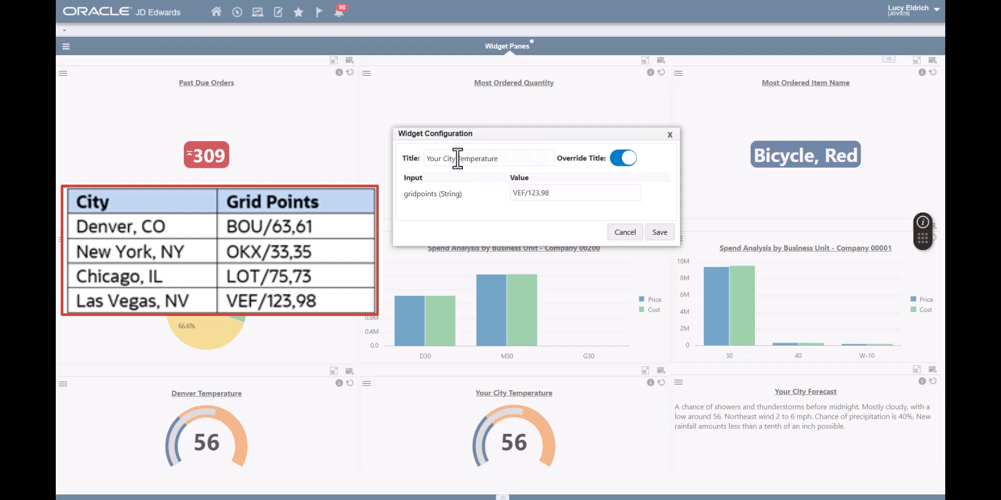
type("Las")
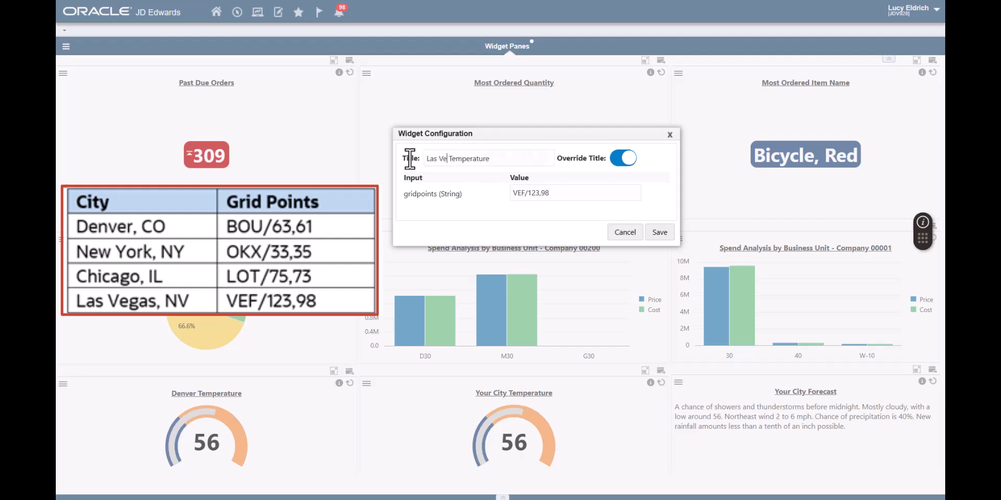
type("gas")
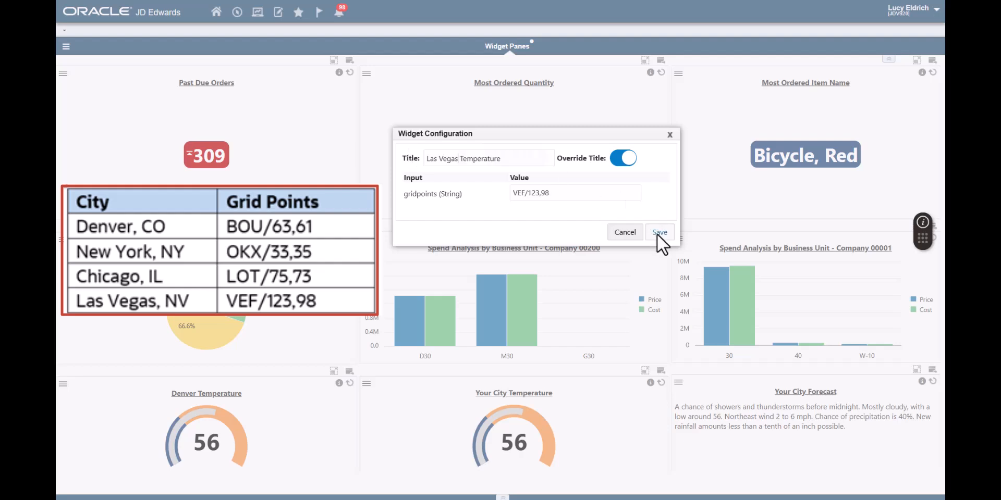
left_click(659, 232)
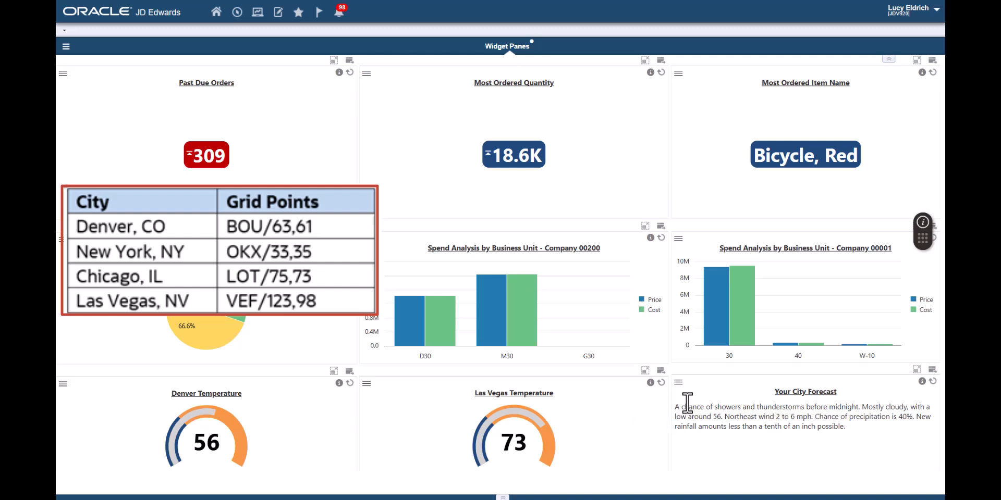
mouse_move(681, 395)
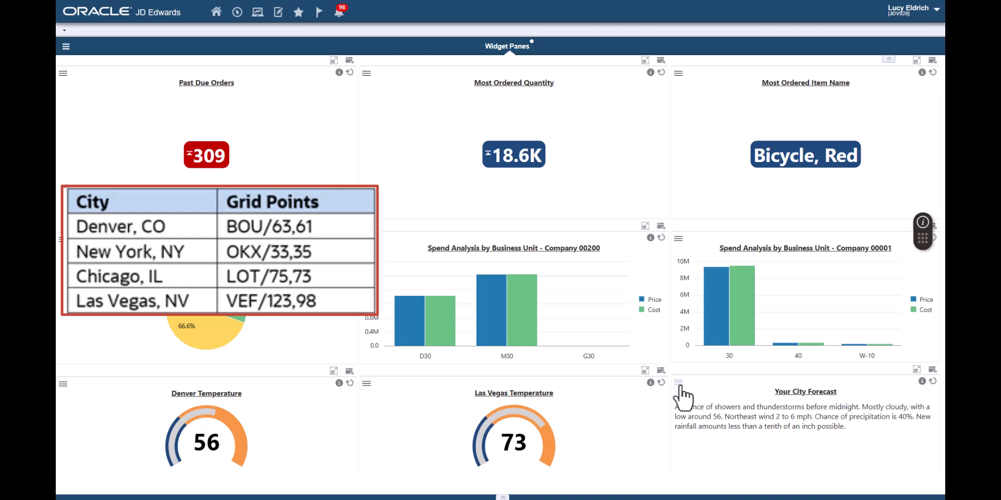
Set the forecast gridpoints to VEF/123,98, title it Las Vegas Forecast, and save
left_click(677, 382)
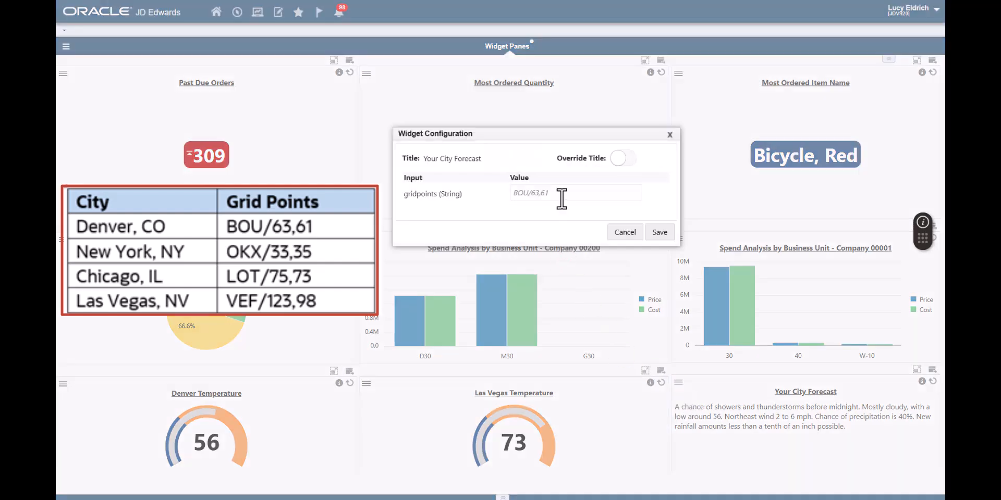
type("VEF/123,98")
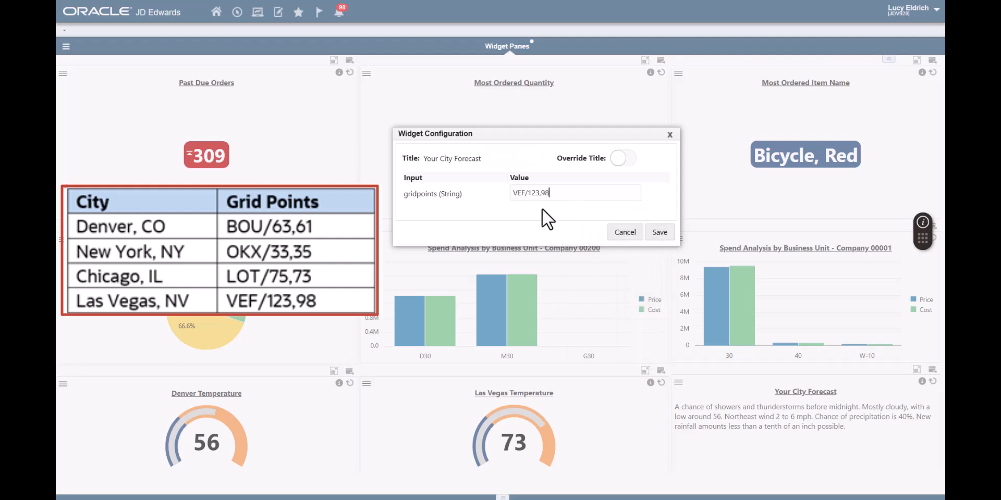
left_click(621, 157)
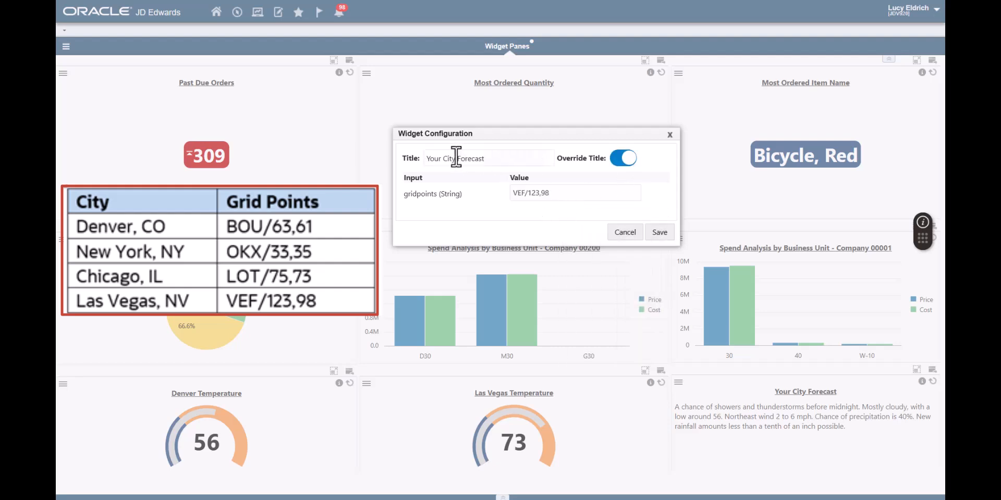
type("Las Vegas Forecast")
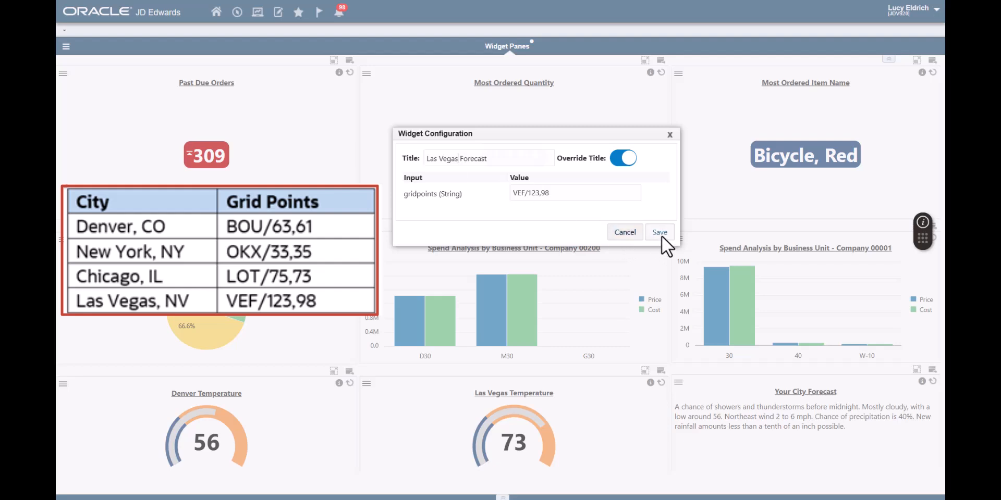
left_click(659, 231)
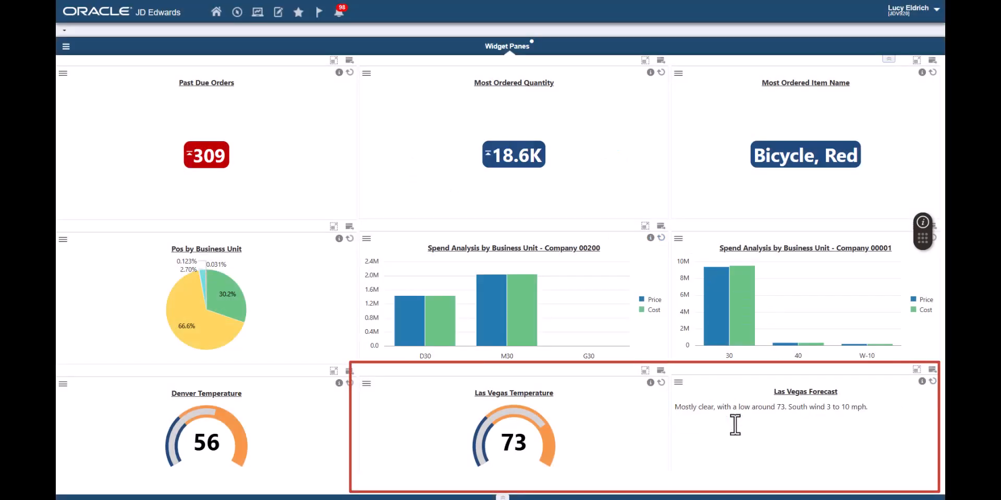
mouse_move(817, 453)
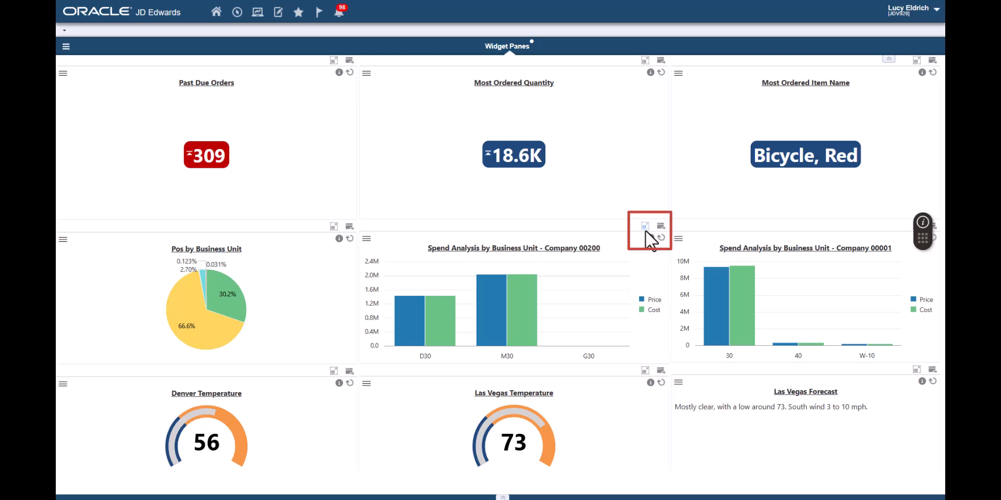
left_click(644, 225)
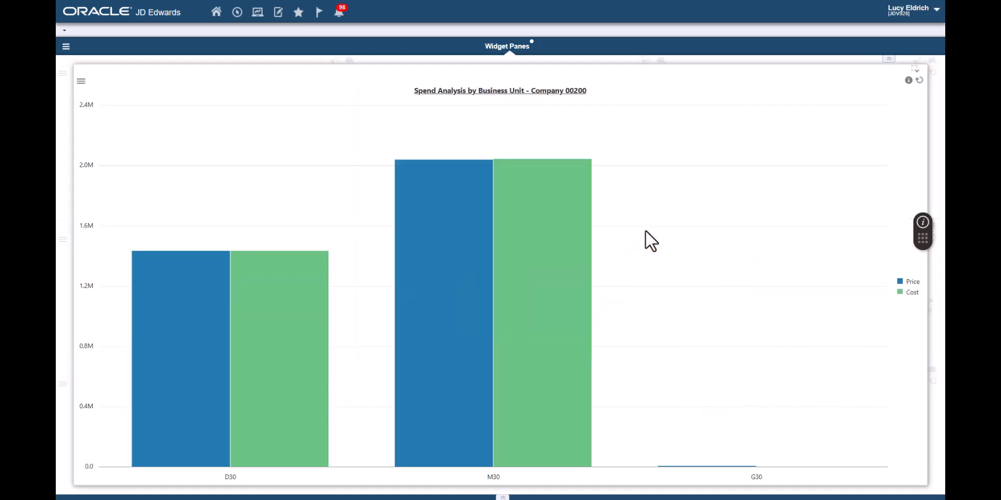
mouse_move(833, 126)
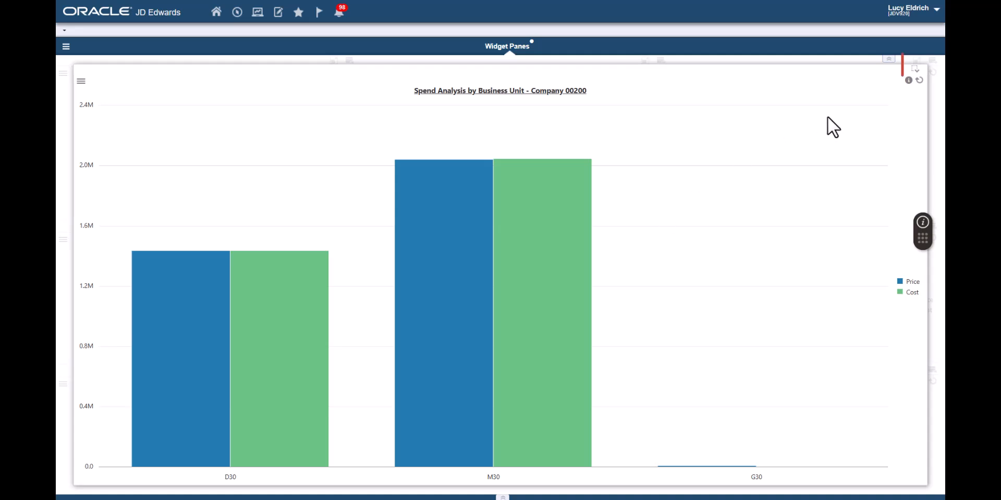
left_click(916, 61)
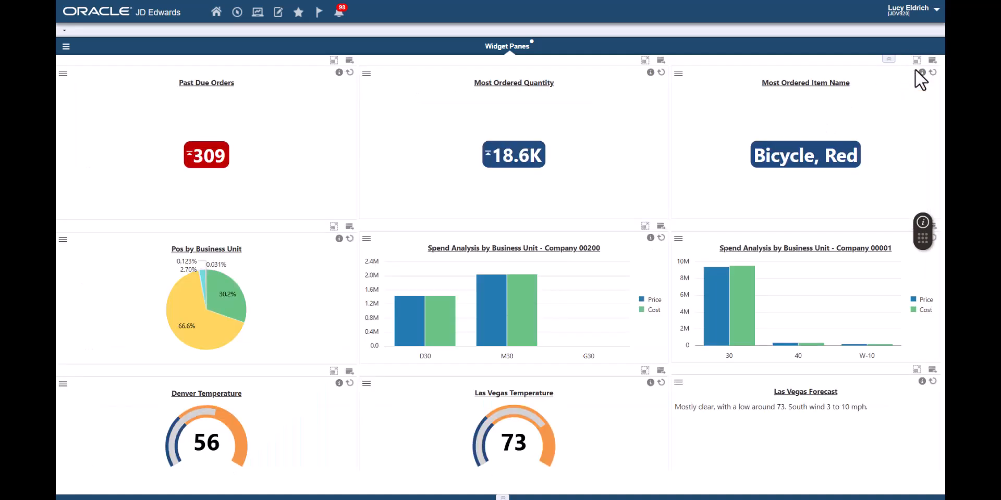
mouse_move(330, 267)
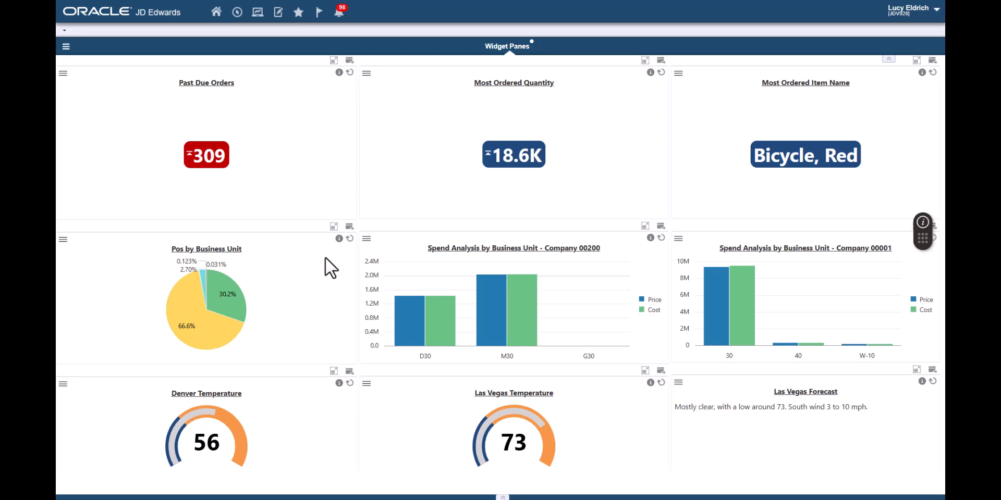
left_click(333, 226)
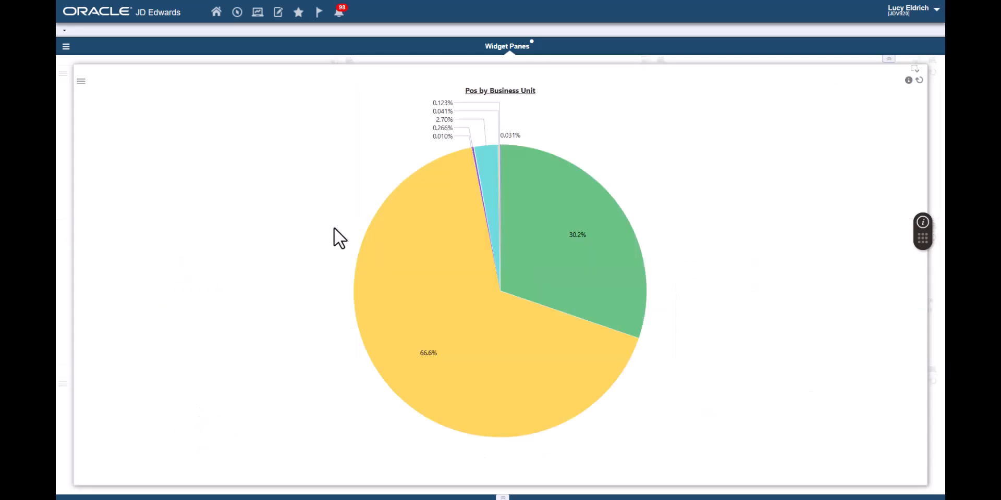
mouse_move(381, 205)
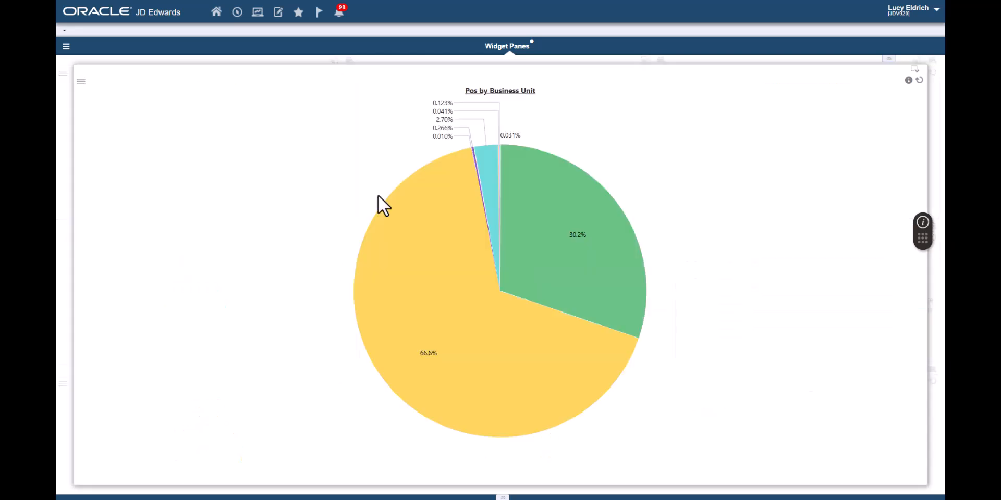
mouse_move(919, 77)
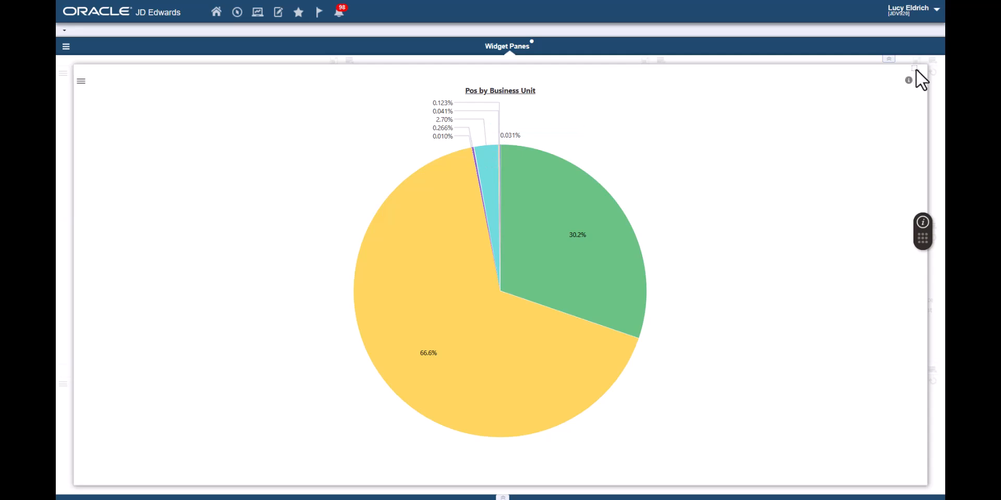
left_click(889, 60)
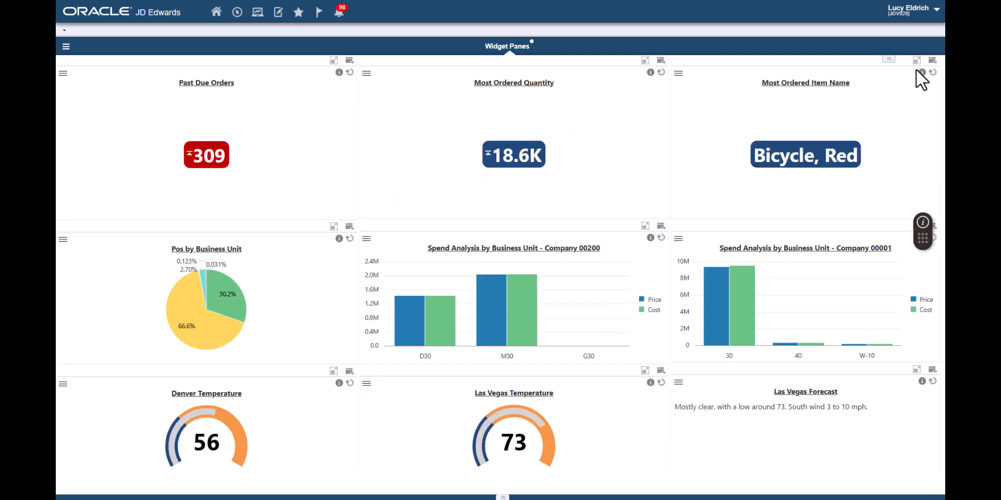
mouse_move(906, 152)
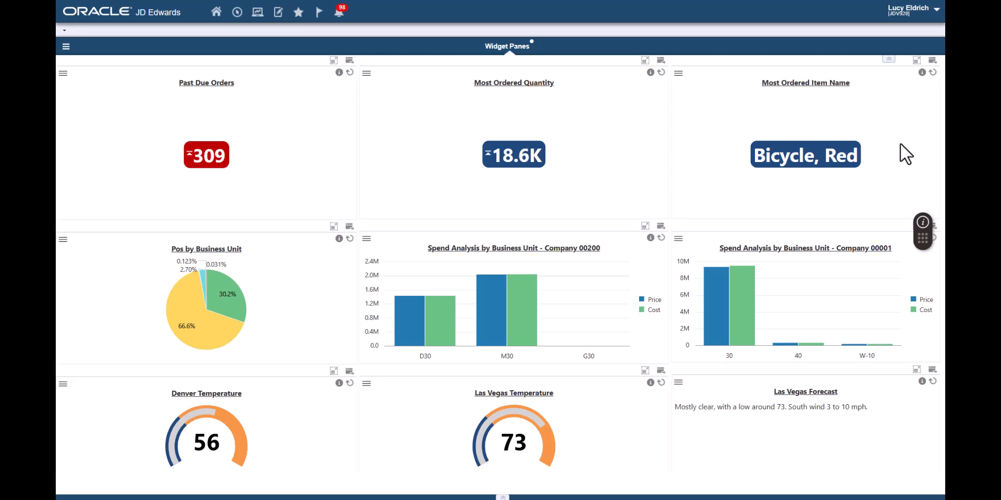